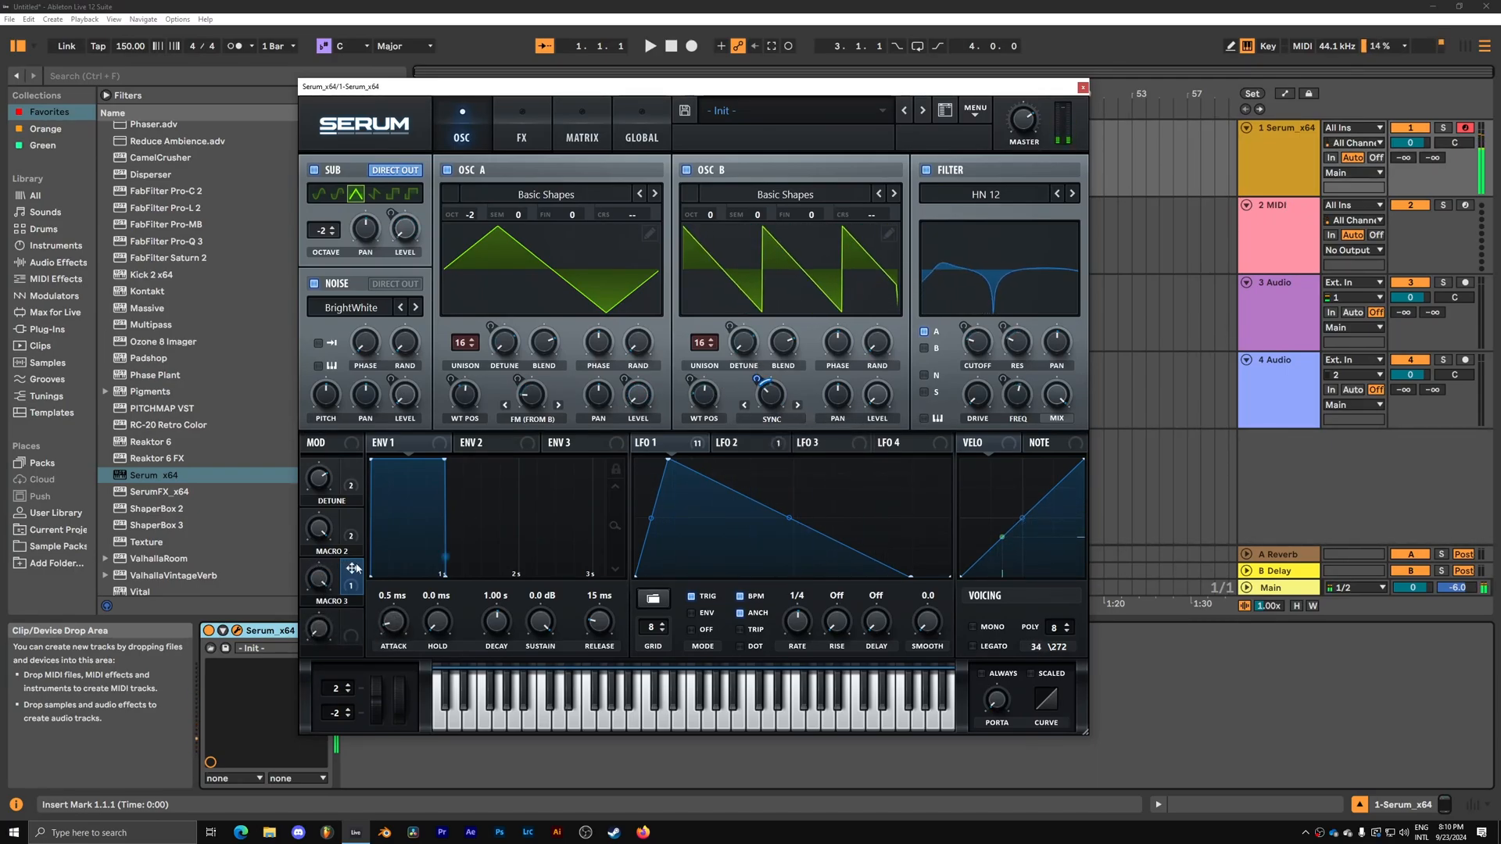
Duplicate the Serum_x64 bass track to get an editable second copy.
left_click_drag(350, 574, 350, 565)
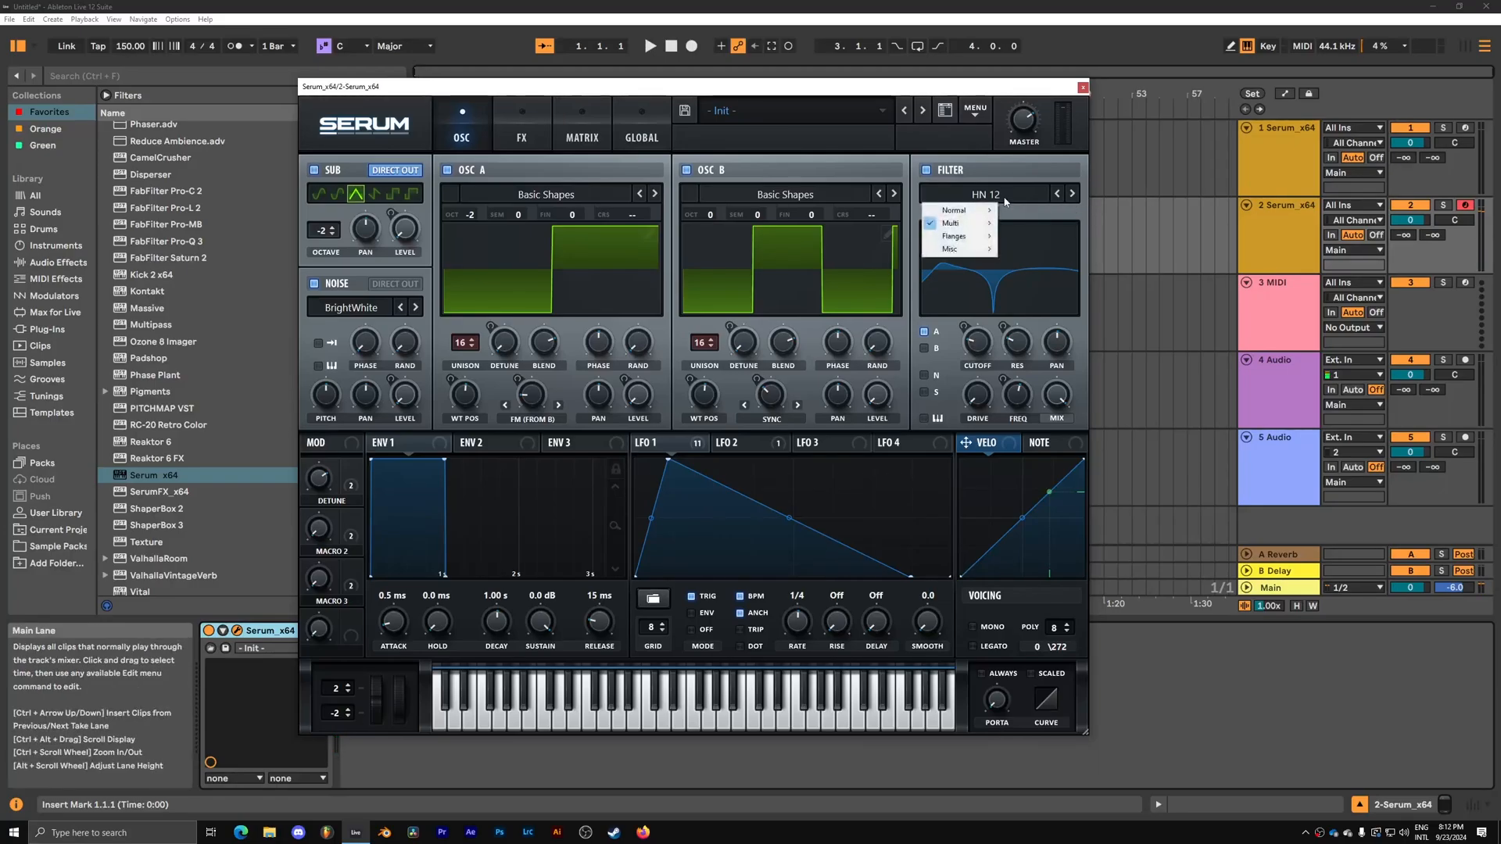
mouse_move(956, 210)
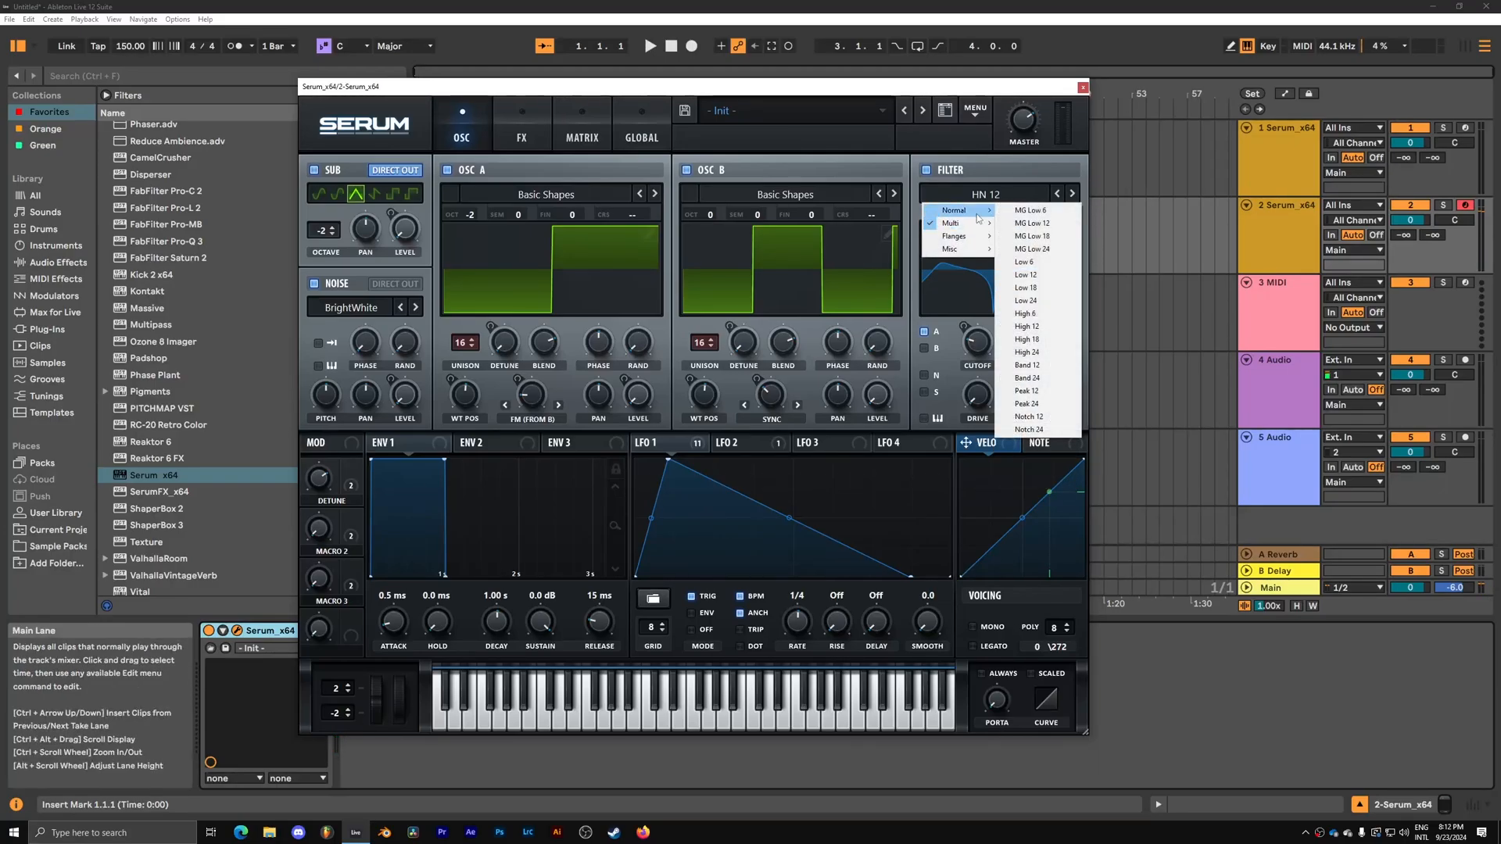
Switch the copied Serum's filter to a band-pass and retune its cutoff up to about 880 Hz.
left_click(1026, 390)
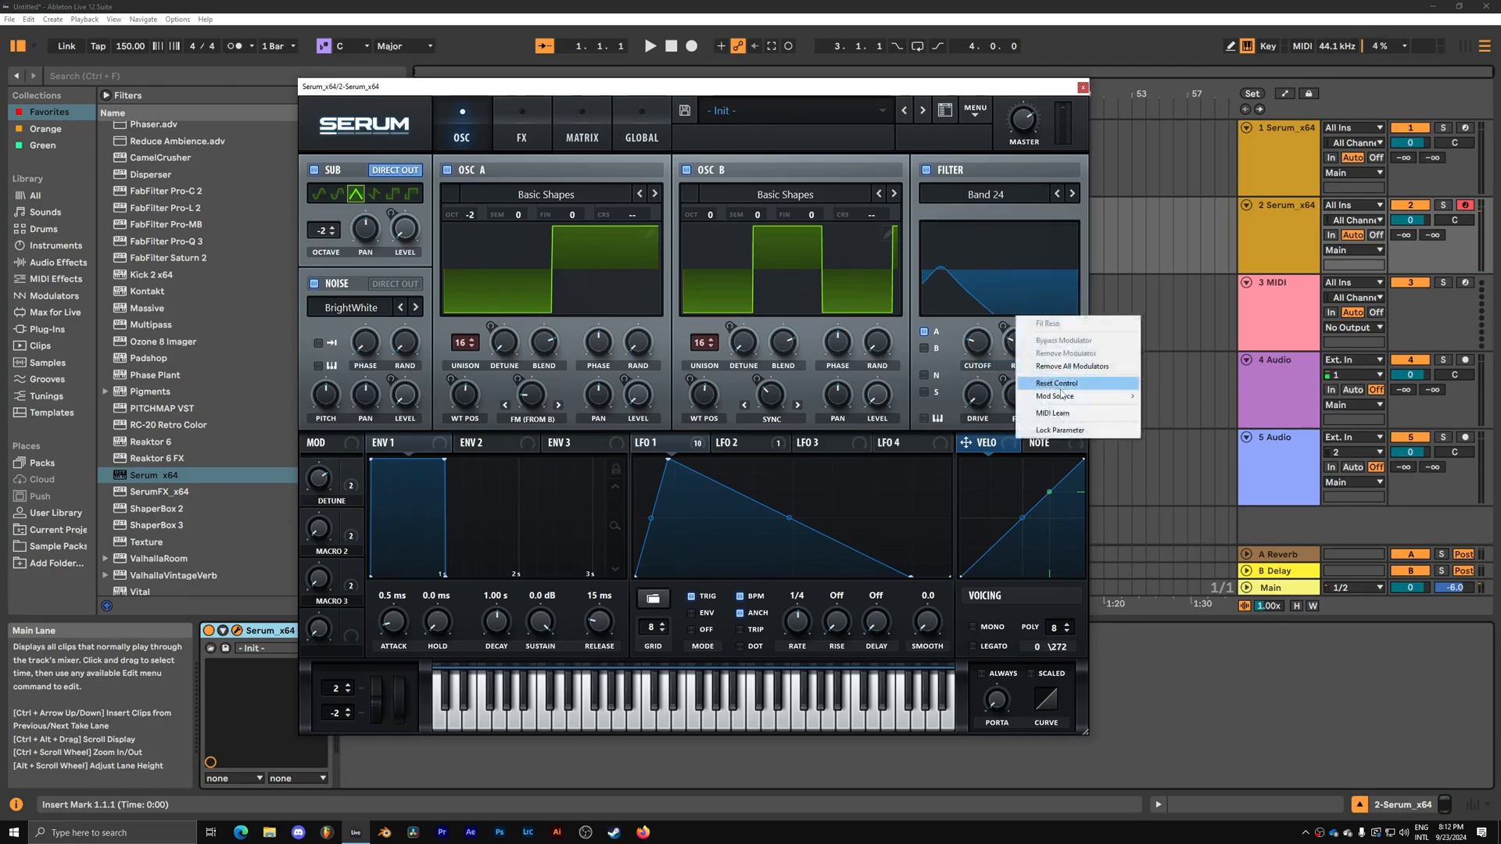
left_click(1056, 383)
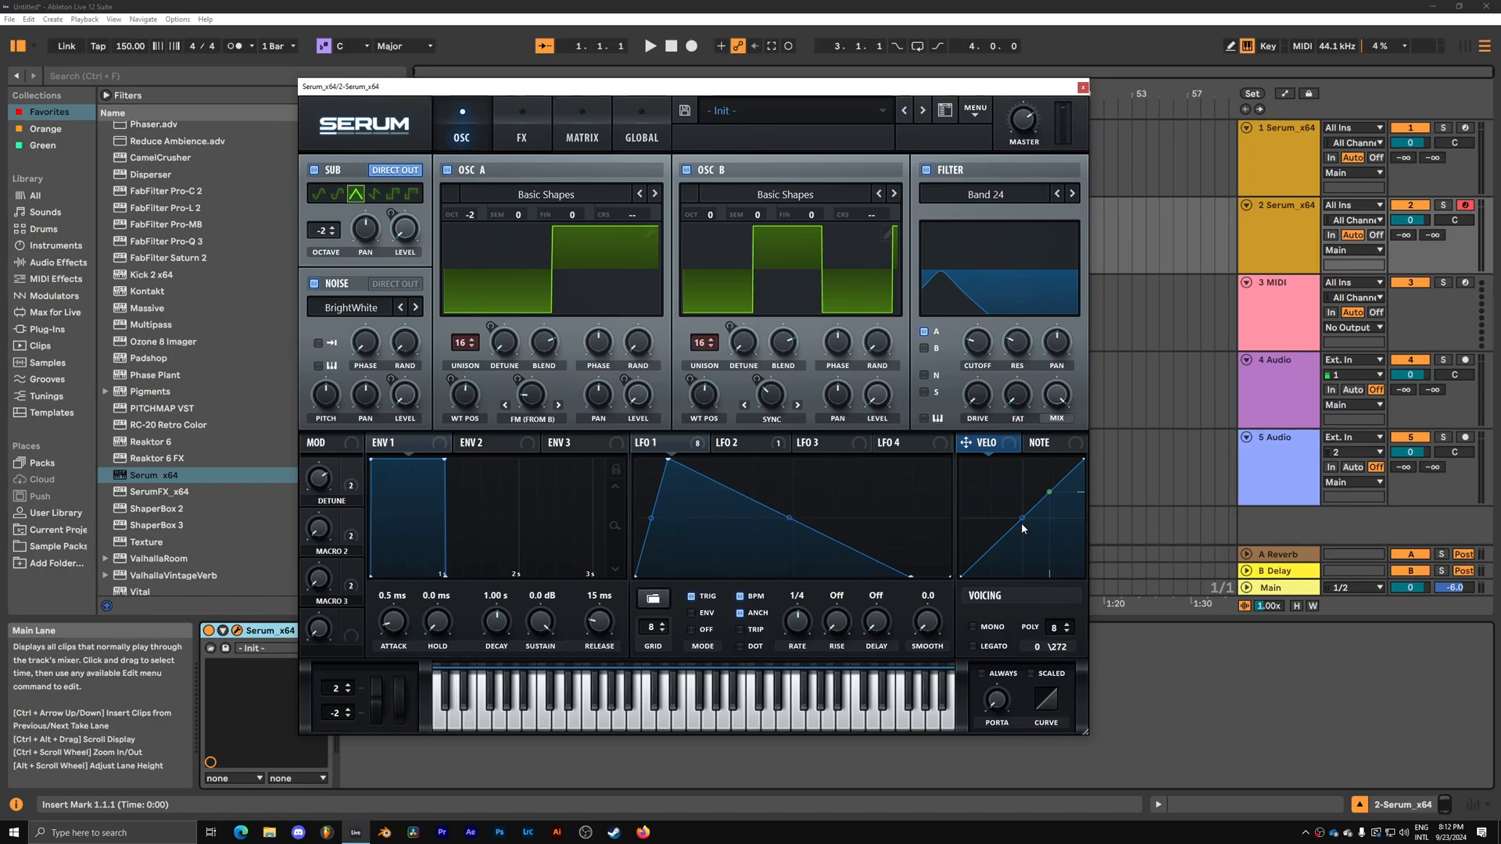
left_click_drag(976, 341, 976, 364)
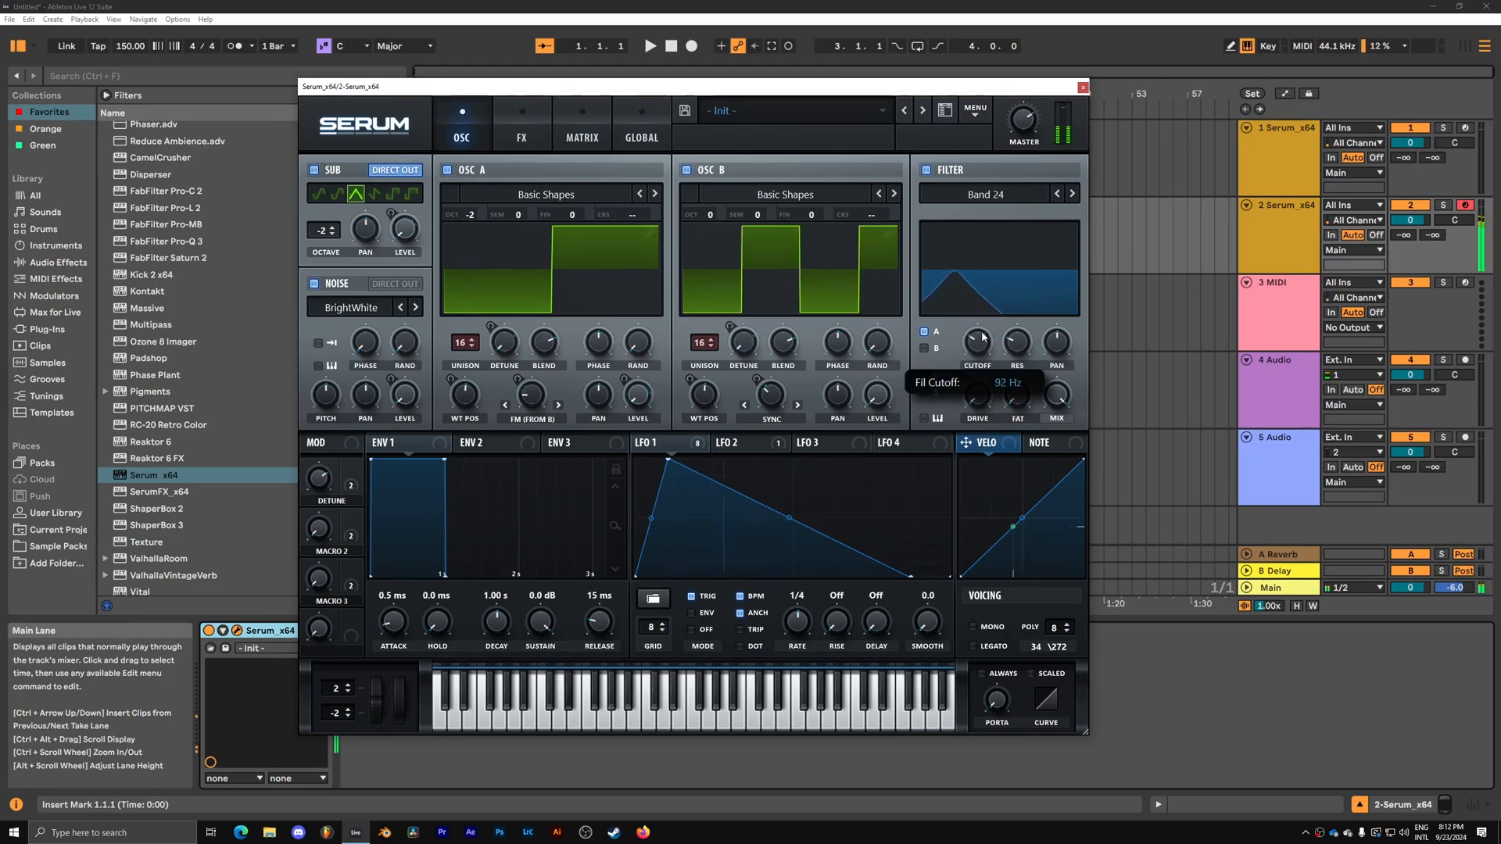
left_click_drag(977, 343, 992, 306)
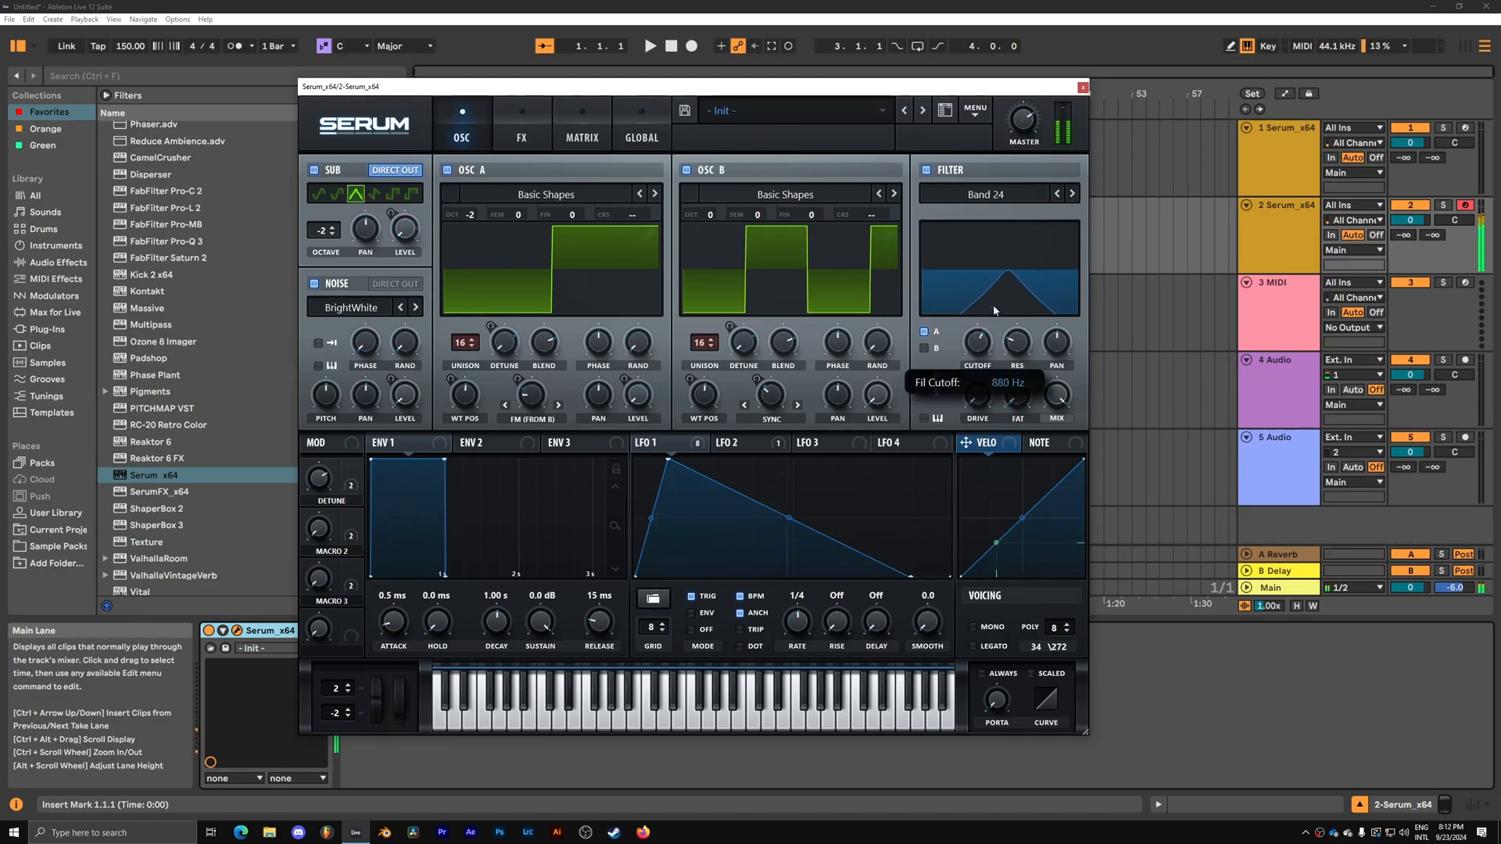
Route LFO 1 onto the filter cutoff and set resonance to about 17%.
left_click_drag(975, 330, 975, 402)
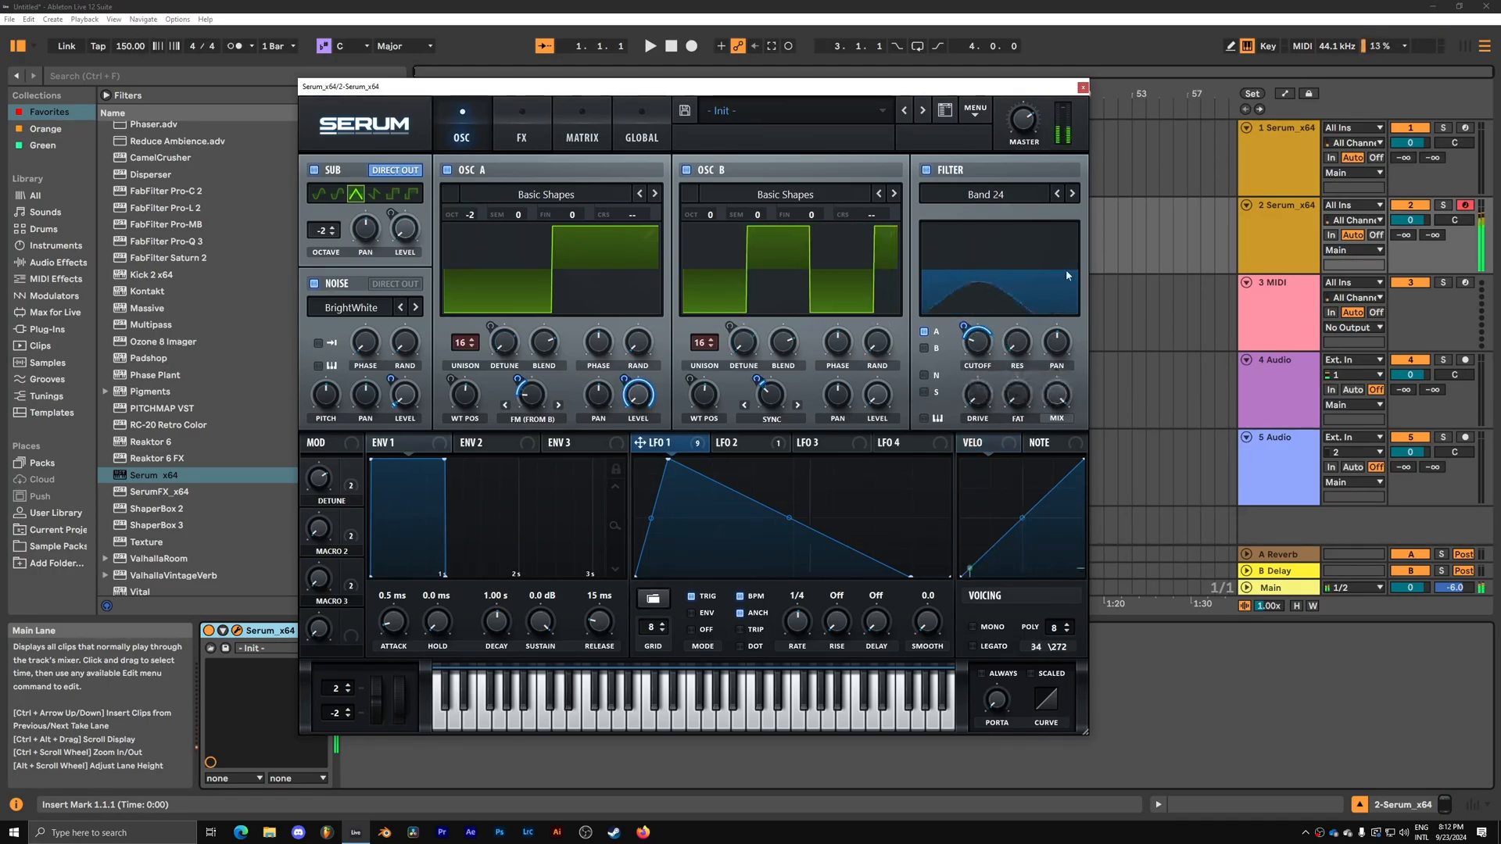
left_click_drag(1016, 339, 1016, 334)
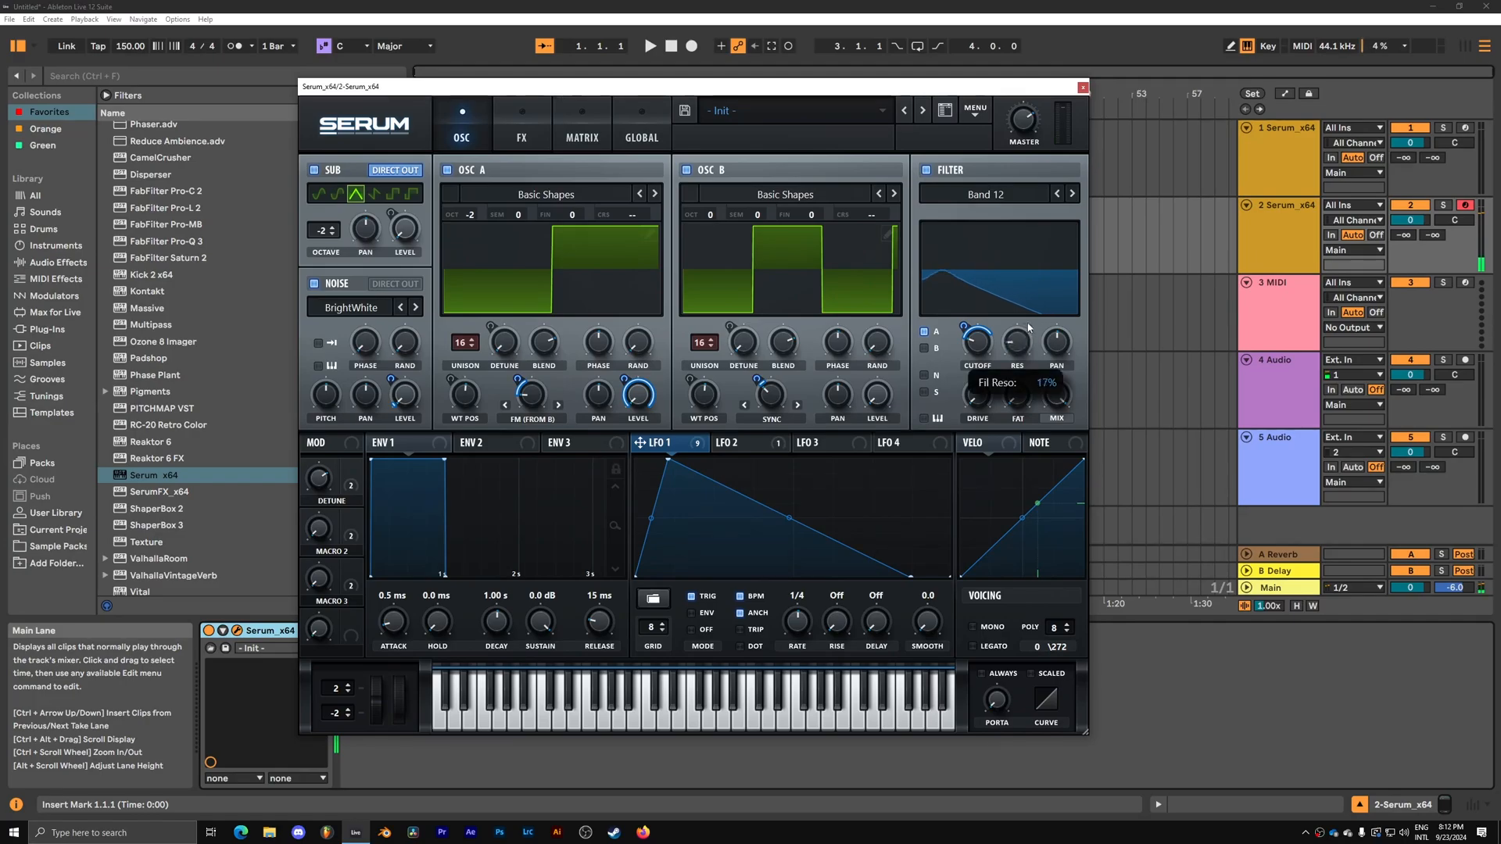
left_click_drag(977, 341, 977, 325)
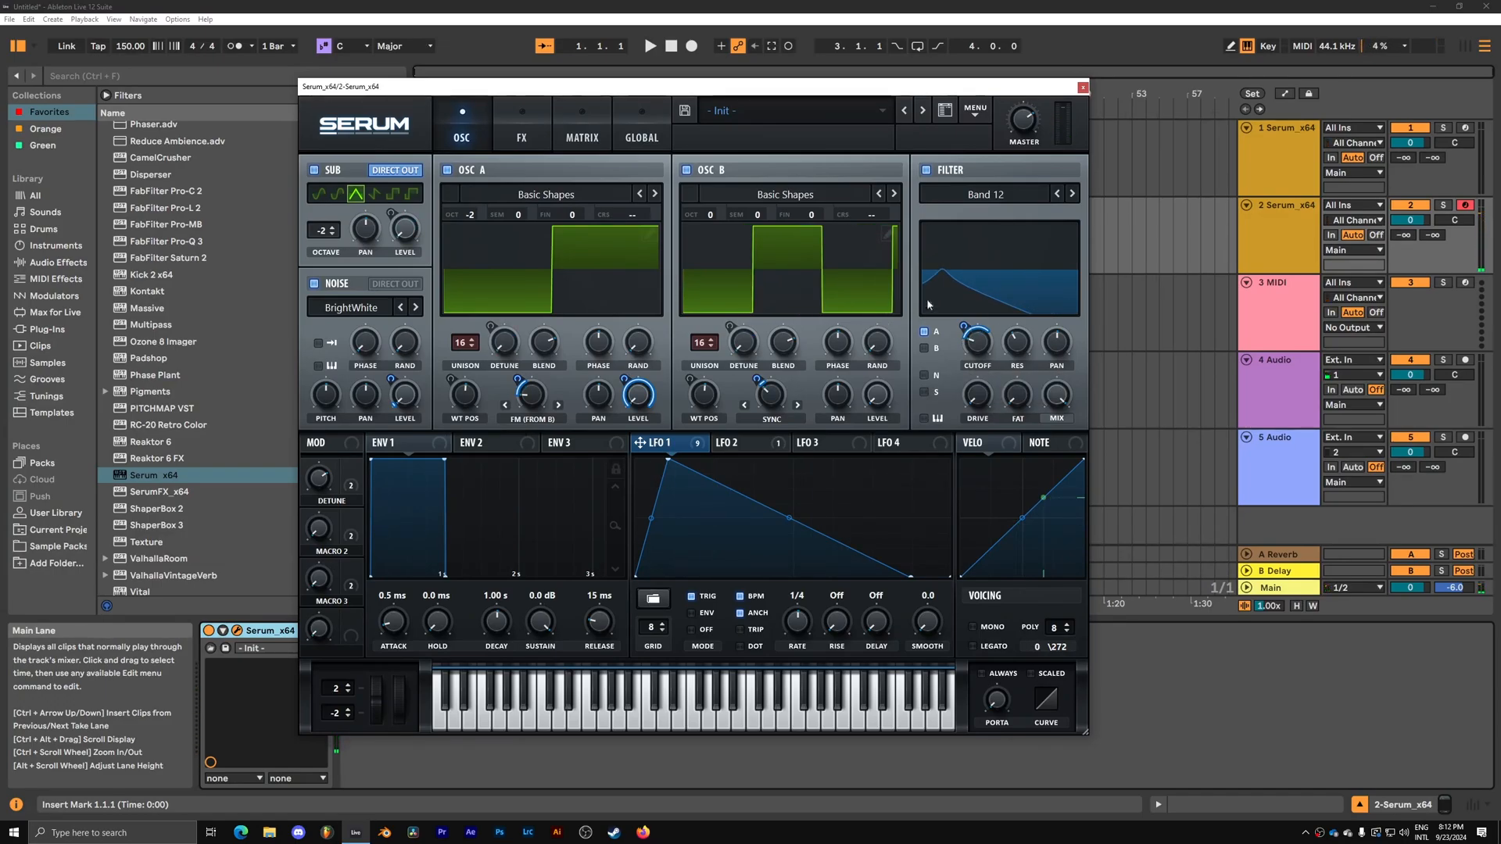
mouse_move(864, 284)
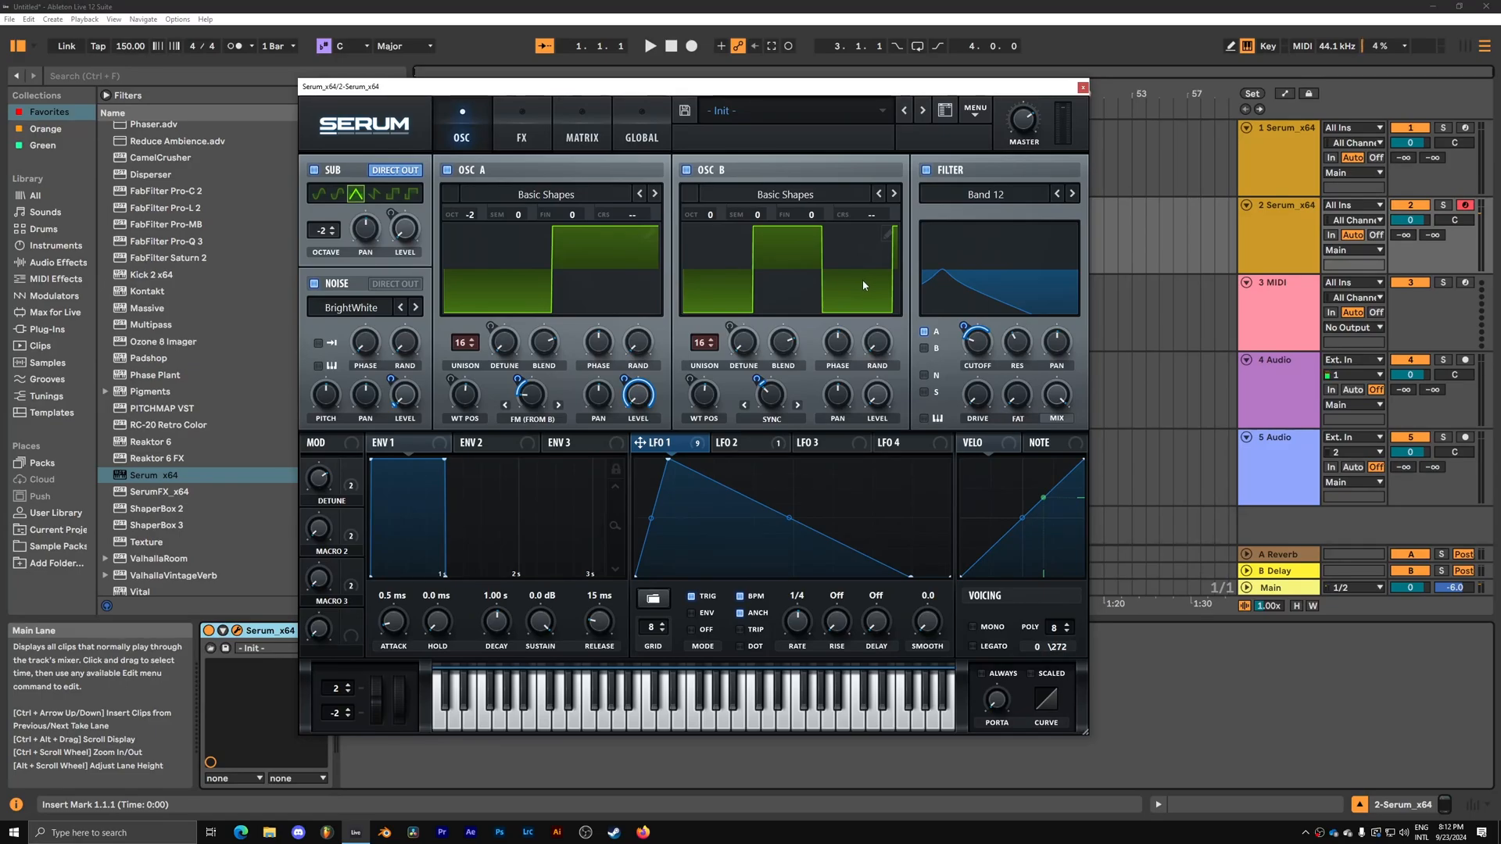
mouse_move(1024, 310)
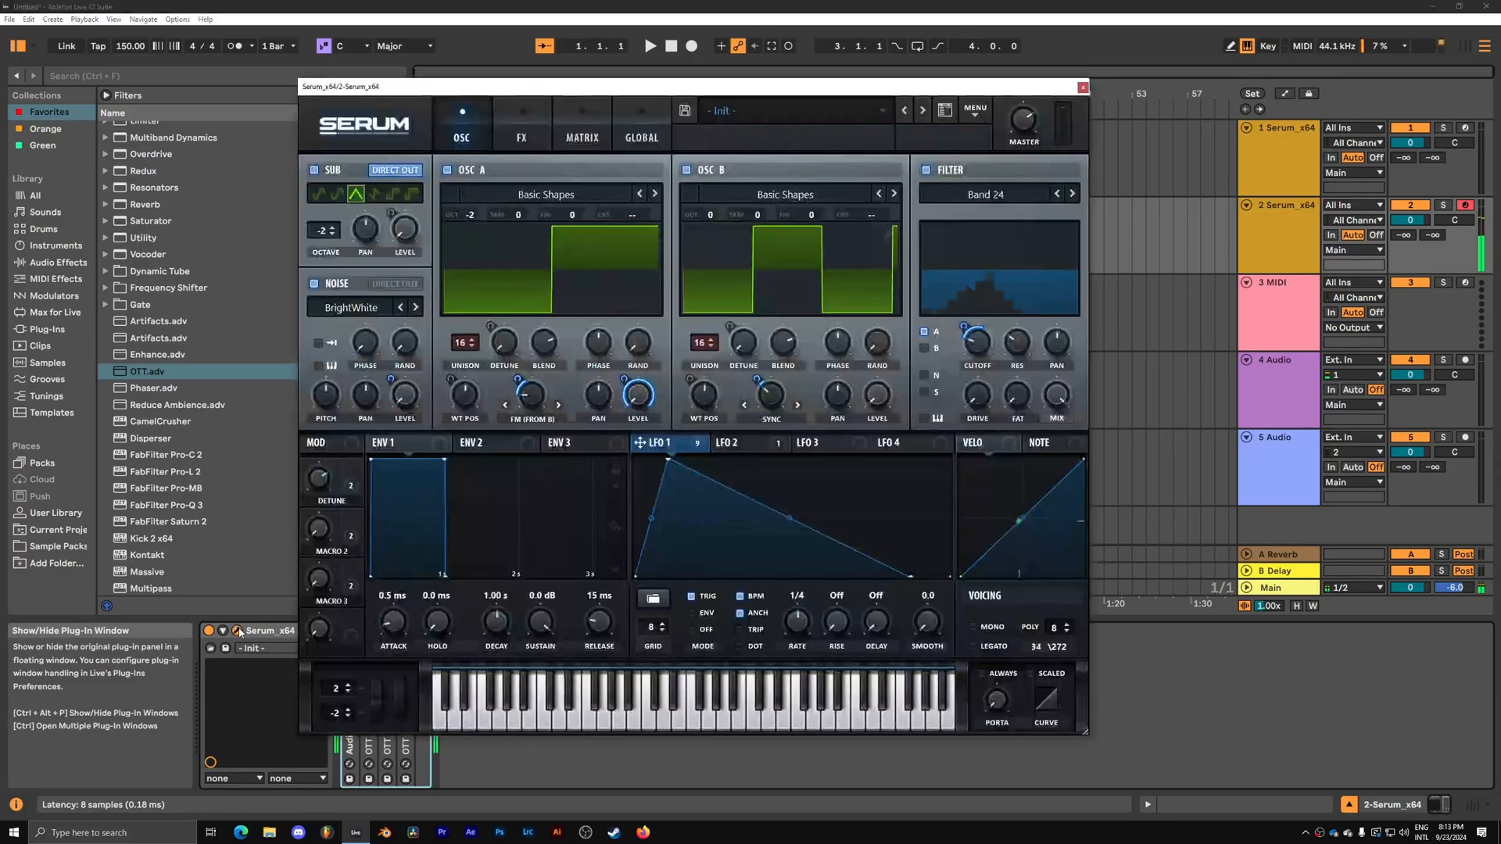
Place the OTT.adv effect rack after Serum in the copied track's device chain.
left_click_drag(979, 343, 979, 342)
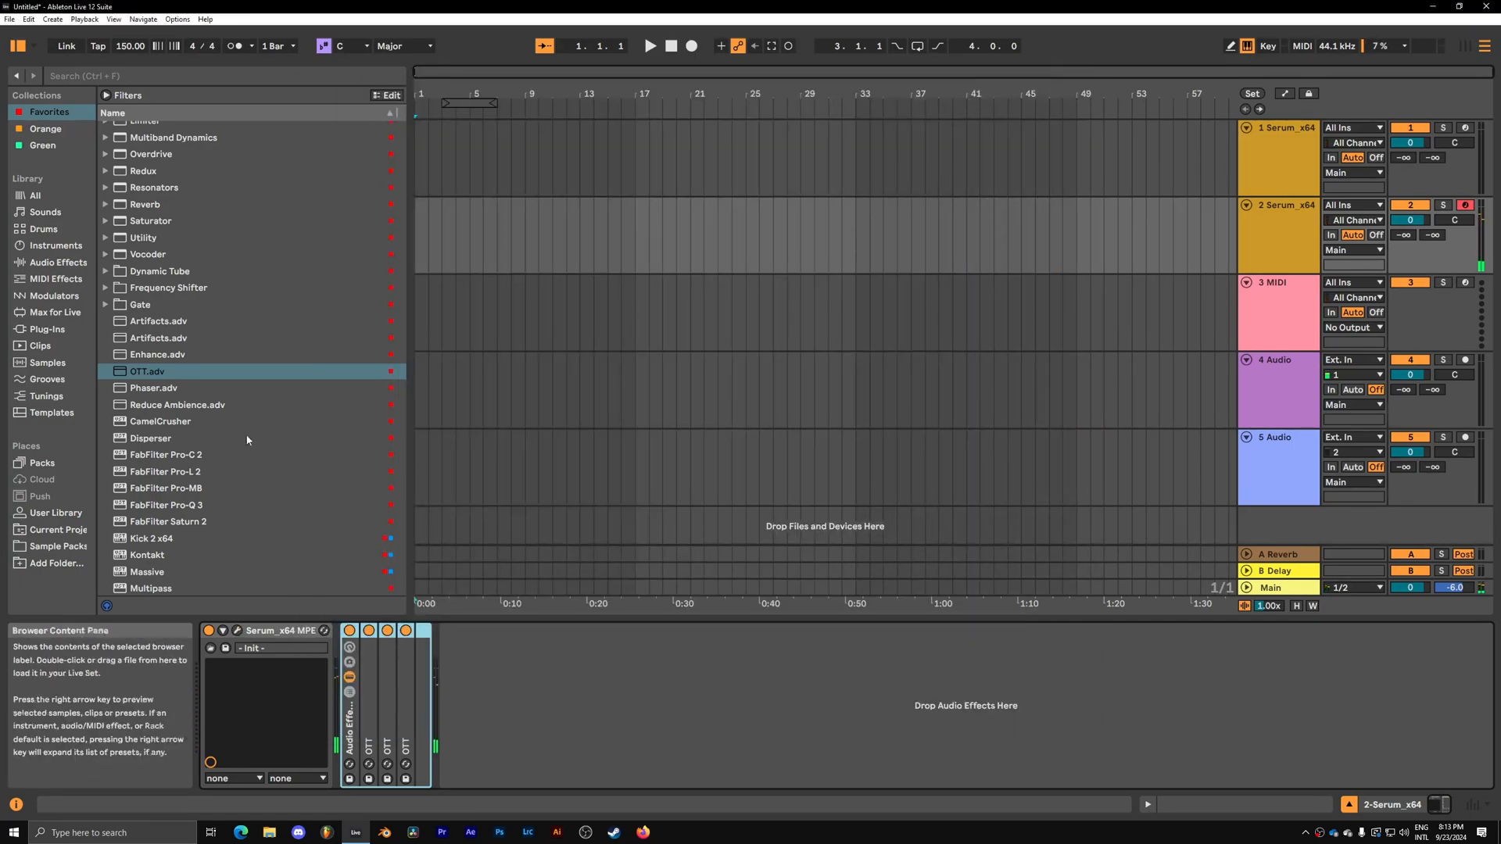
Load Artifacts.adv onto the copied track and reopen Serum.
double_click(158, 391)
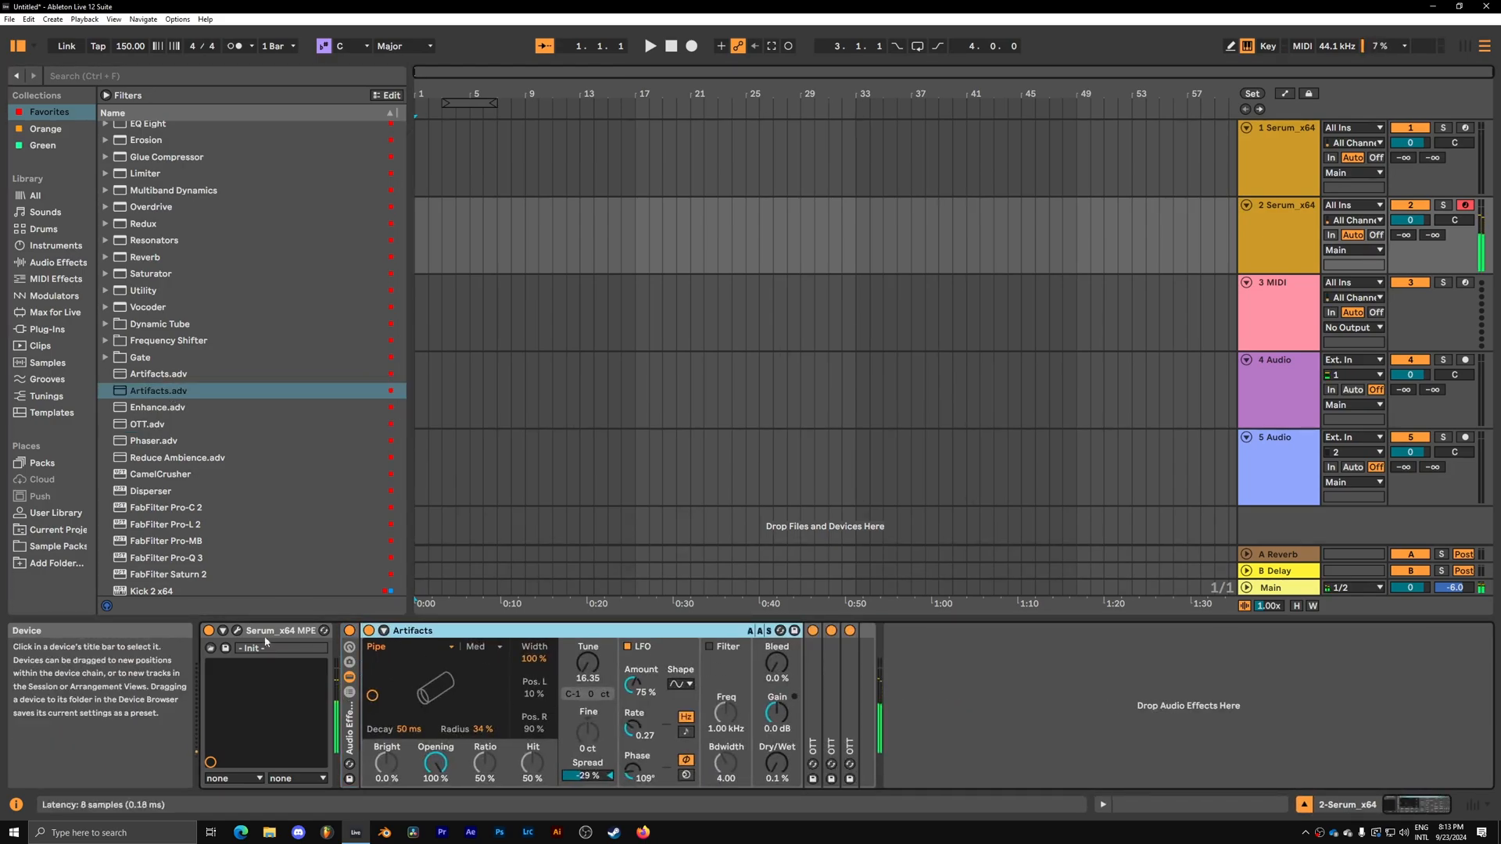
left_click(236, 630)
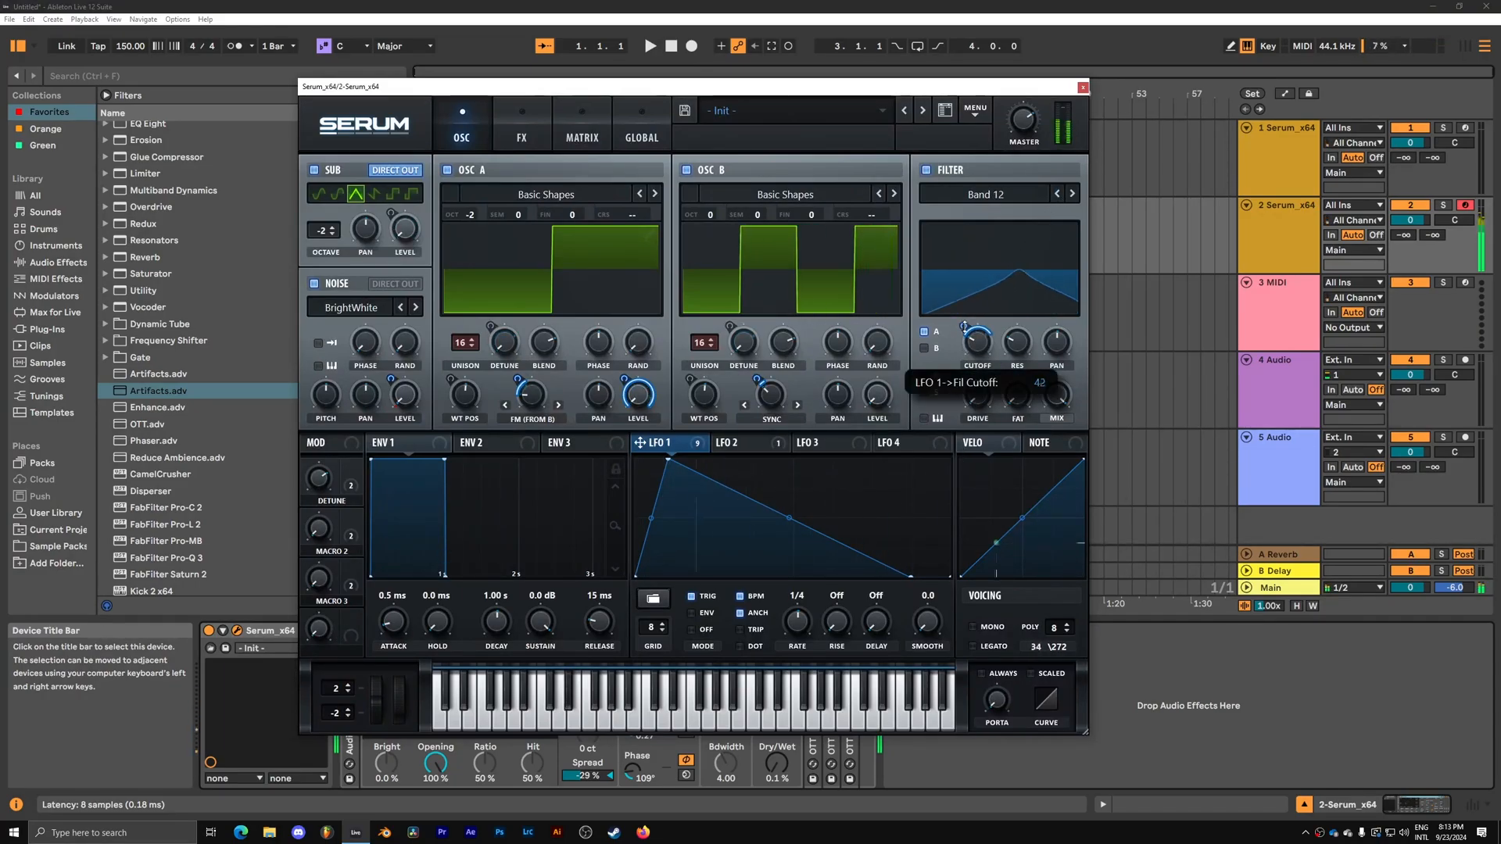
Set LFO 1's cutoff depth to 42 and resonance to about 39%, then show Serum's FX page.
left_click_drag(1016, 339, 1016, 325)
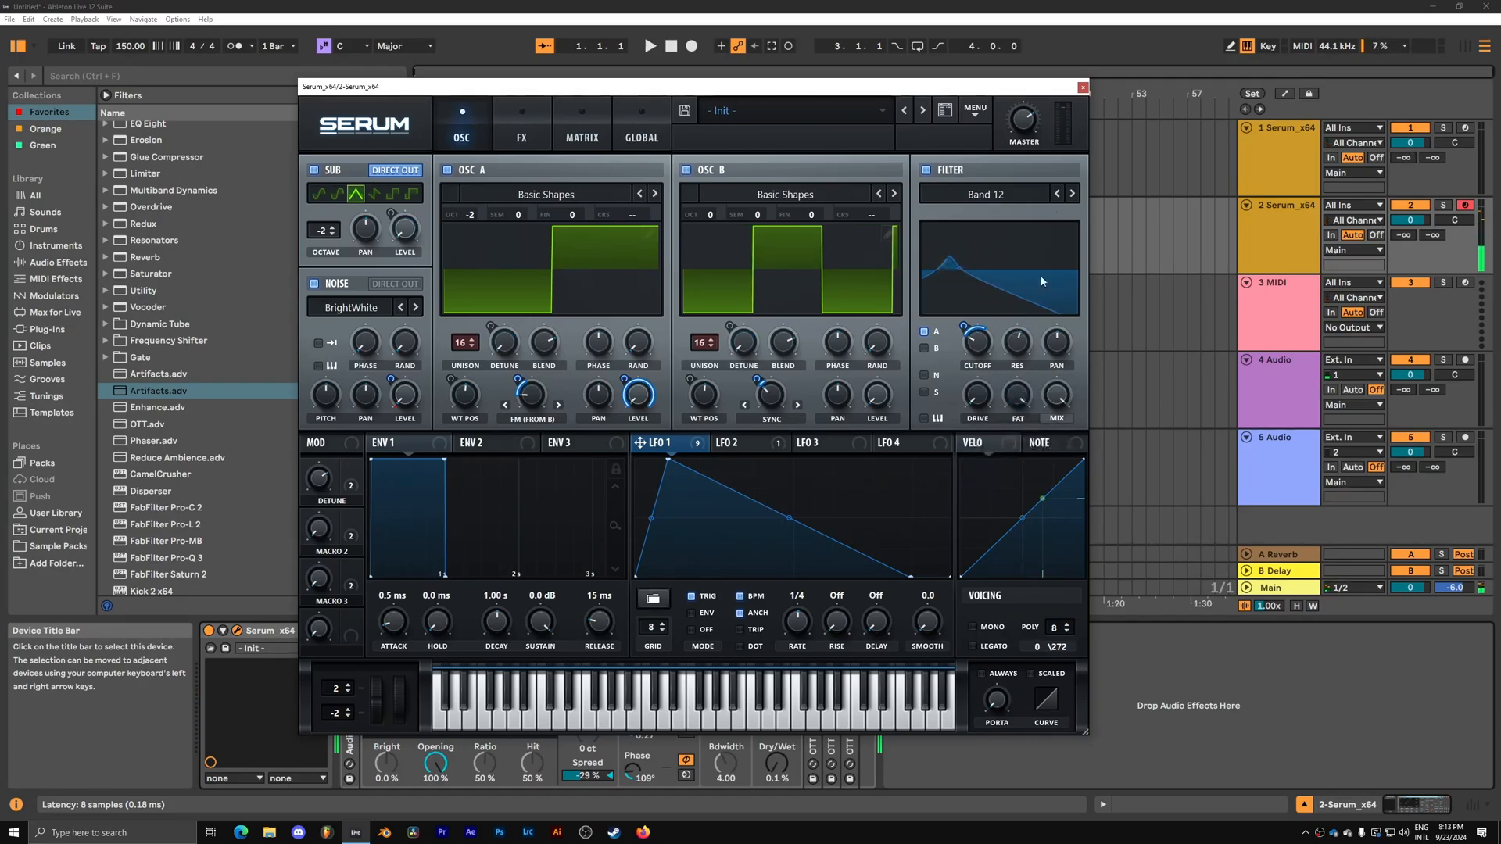
left_click_drag(1016, 342, 1016, 374)
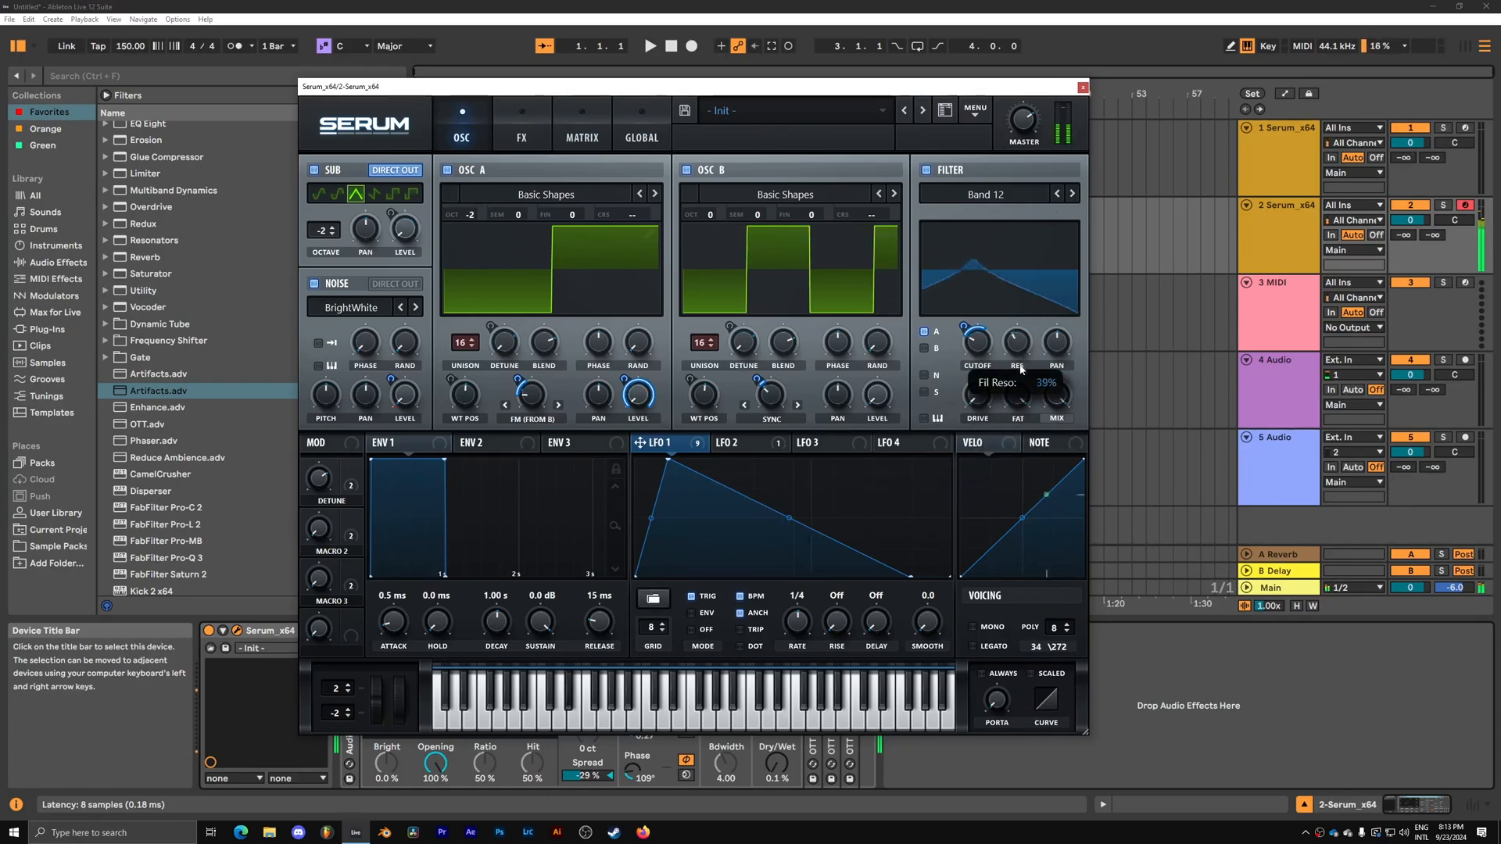
left_click(521, 122)
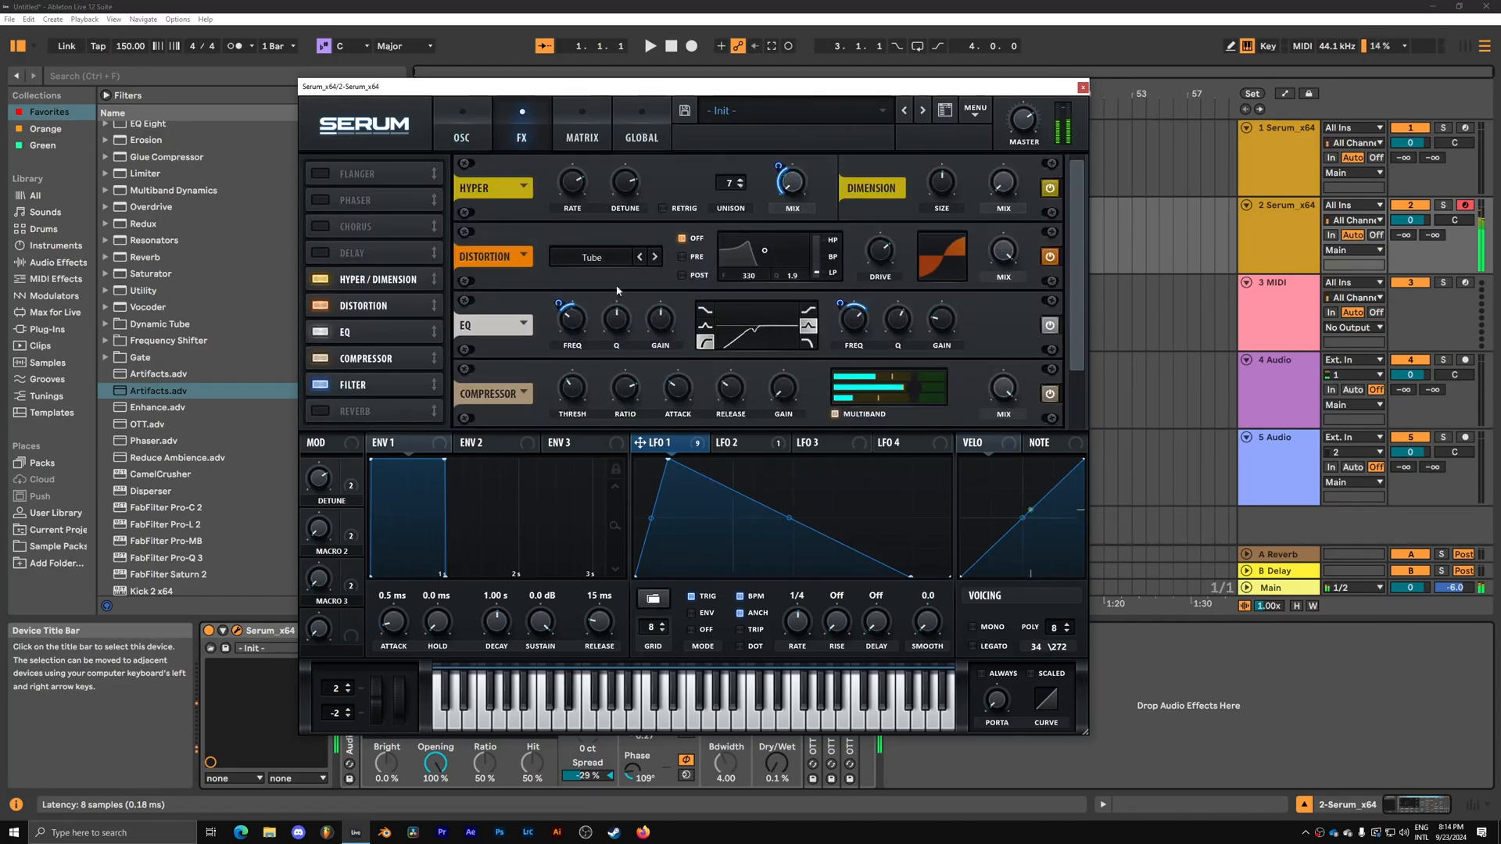
On the OSC page, sweep the band-pass cutoff between about 1 kHz and 77 Hz while listening.
left_click(1080, 86)
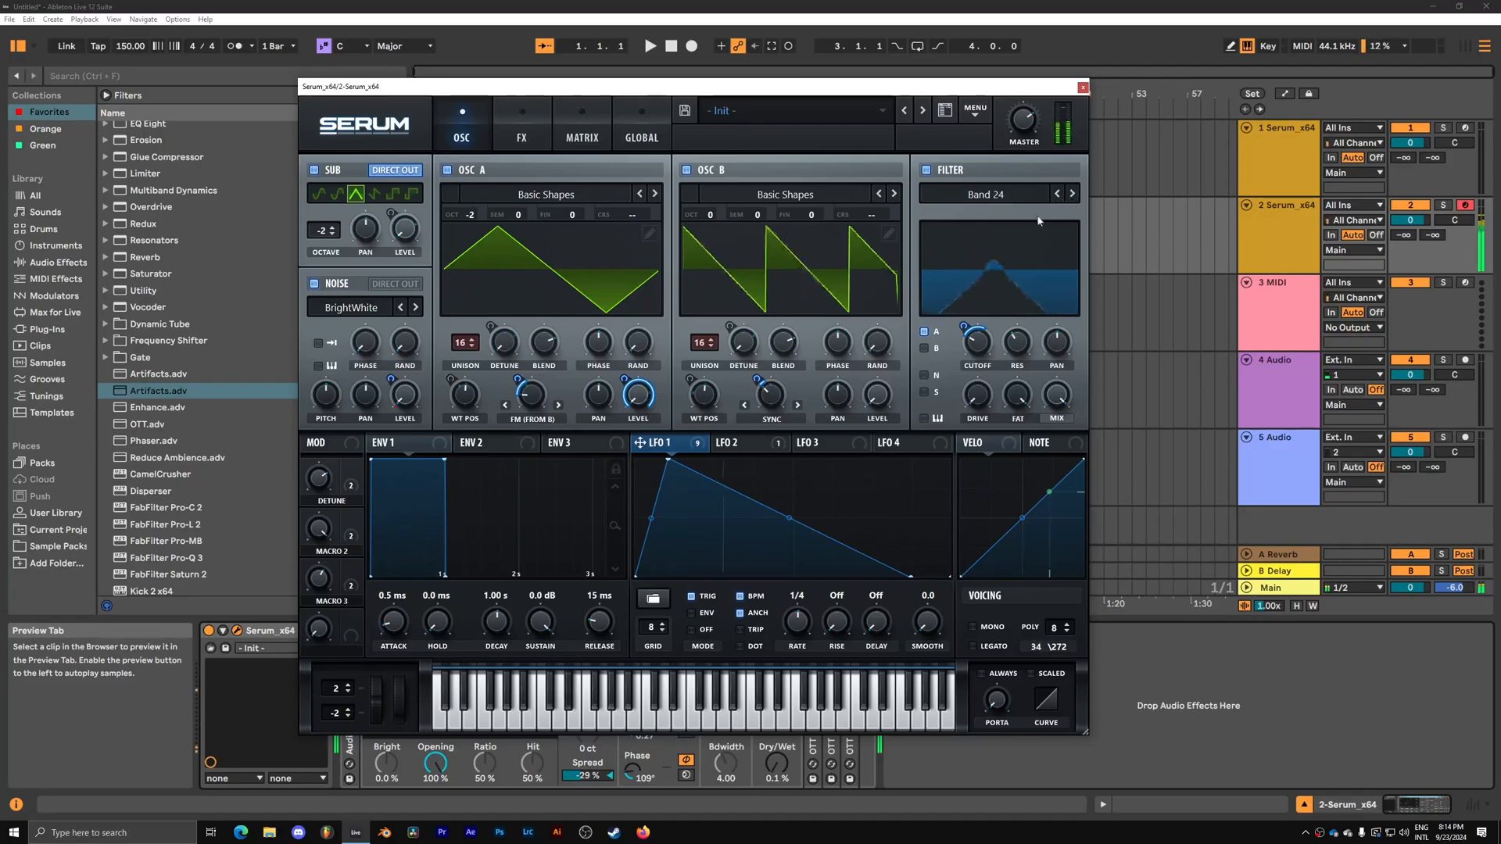
left_click_drag(976, 344, 976, 339)
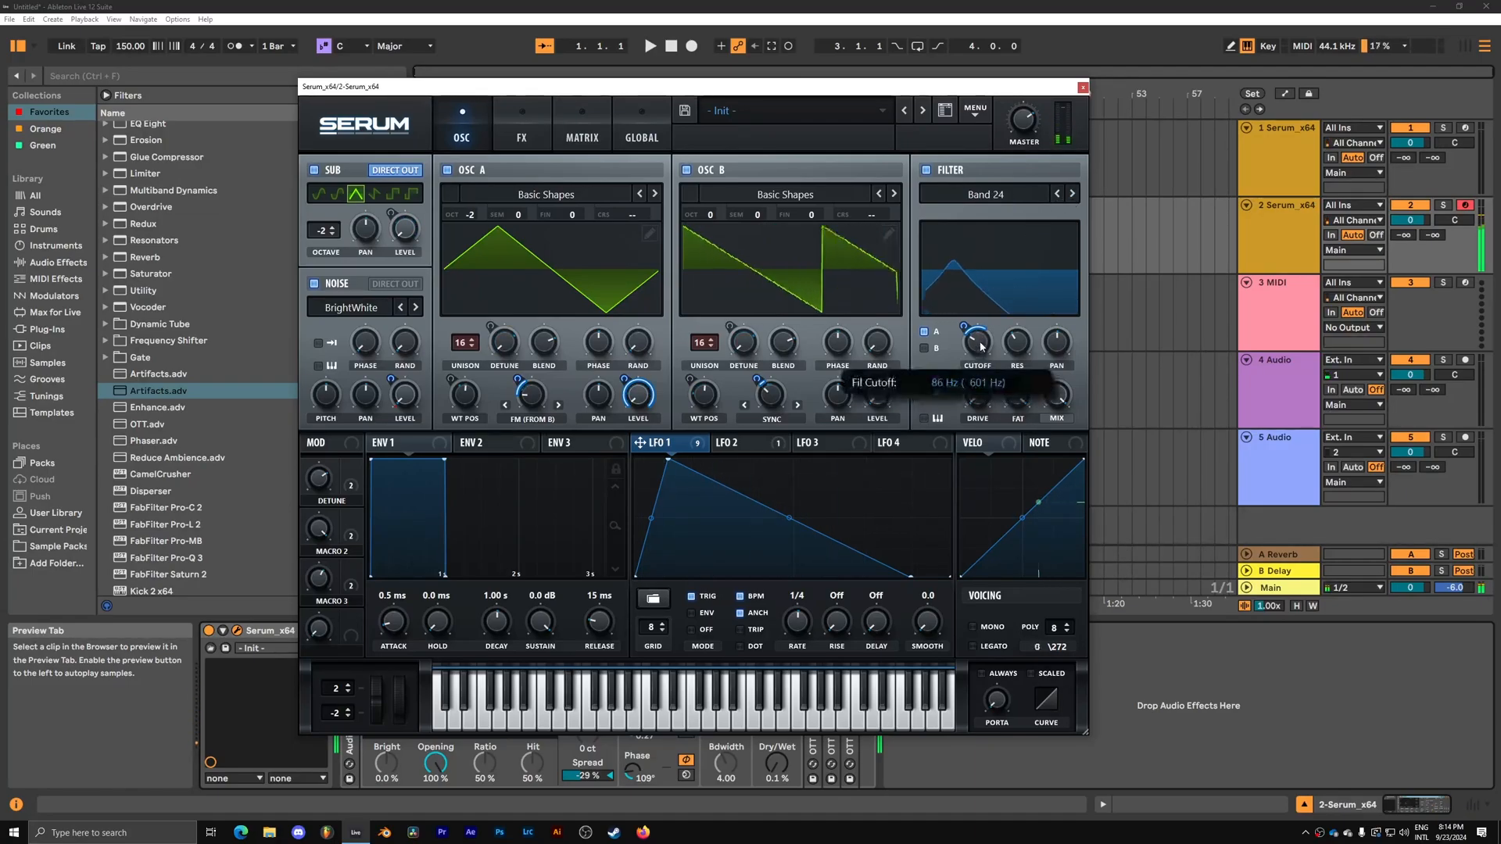
left_click_drag(977, 342, 981, 325)
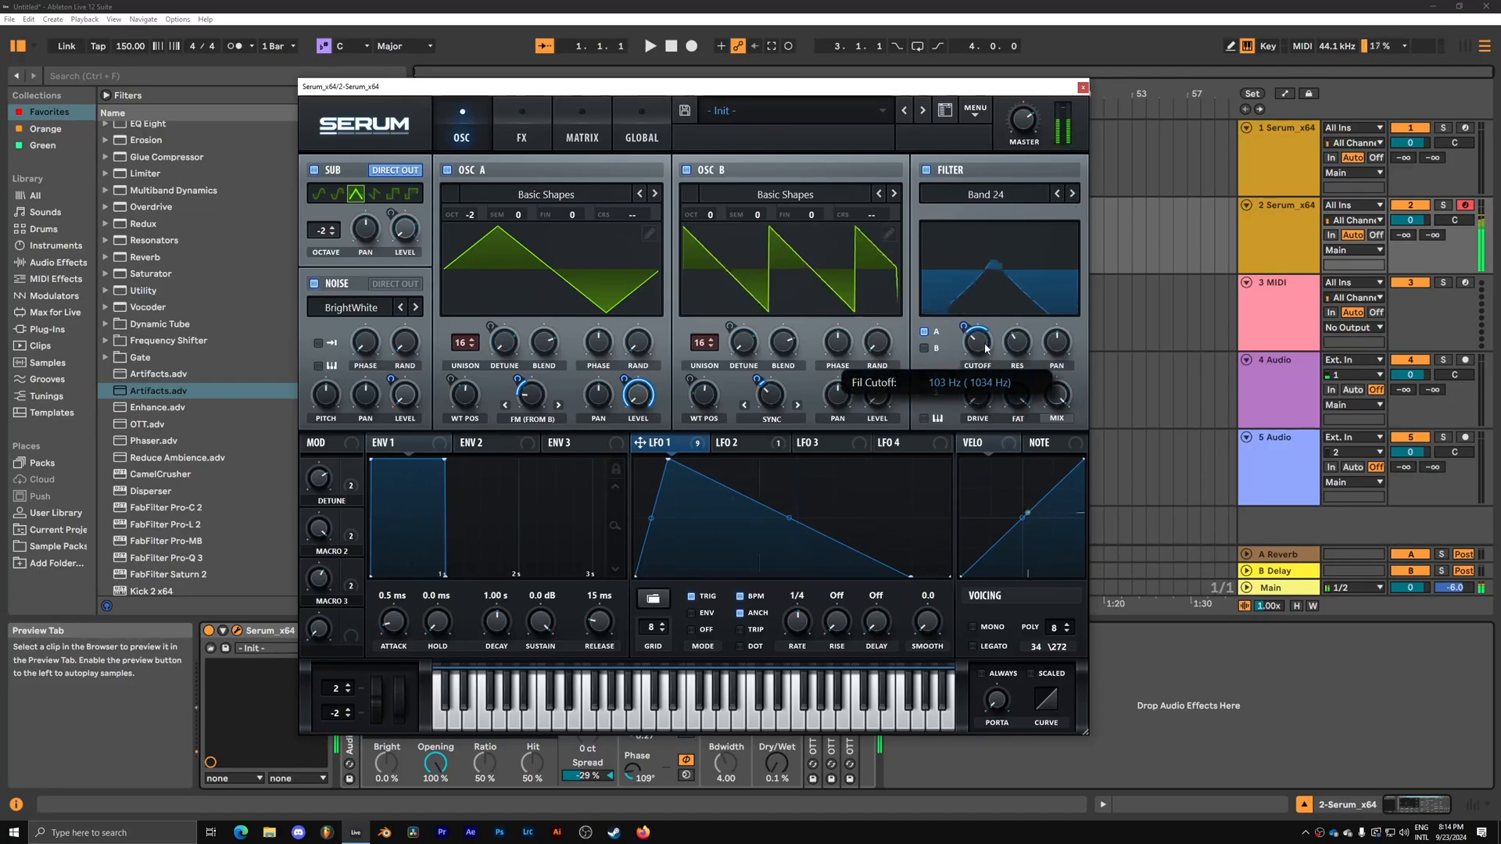
left_click_drag(977, 343, 977, 359)
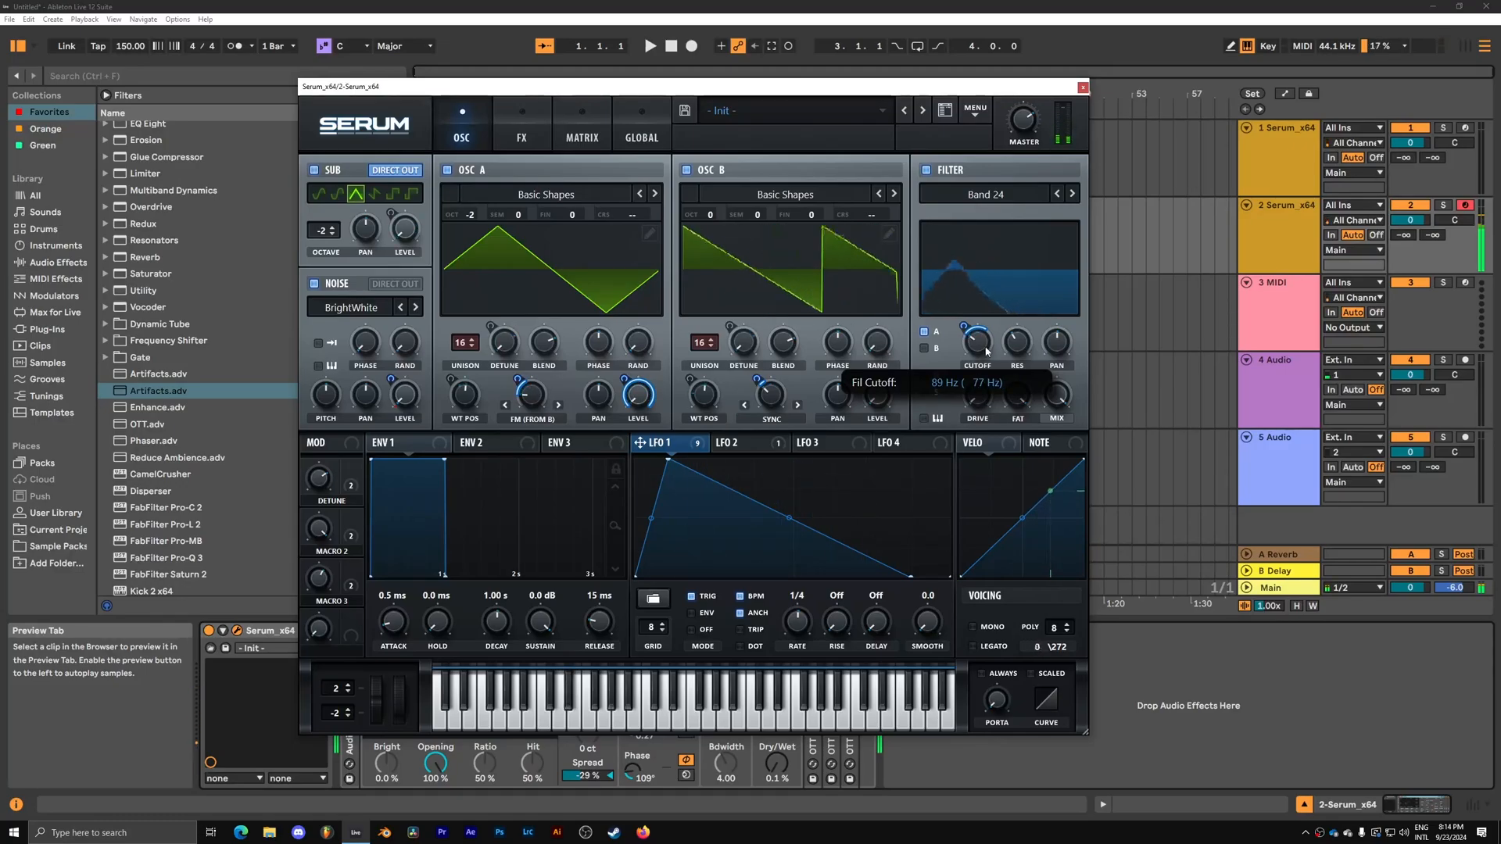
left_click(1080, 86)
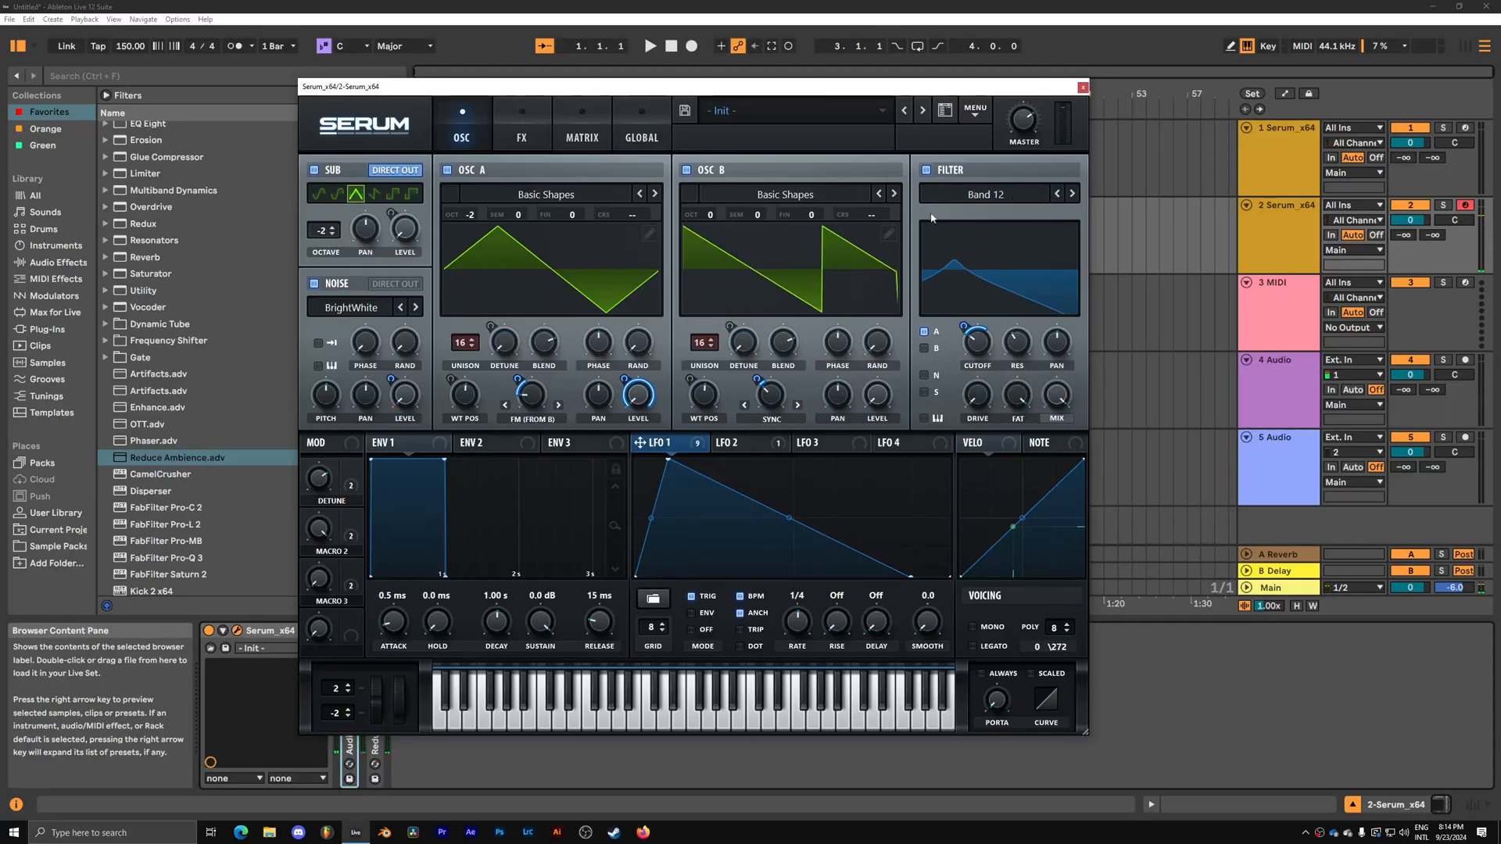
Have LFO 1 modulate Serum's noise level, then close the Serum window.
left_click_drag(403, 395, 403, 364)
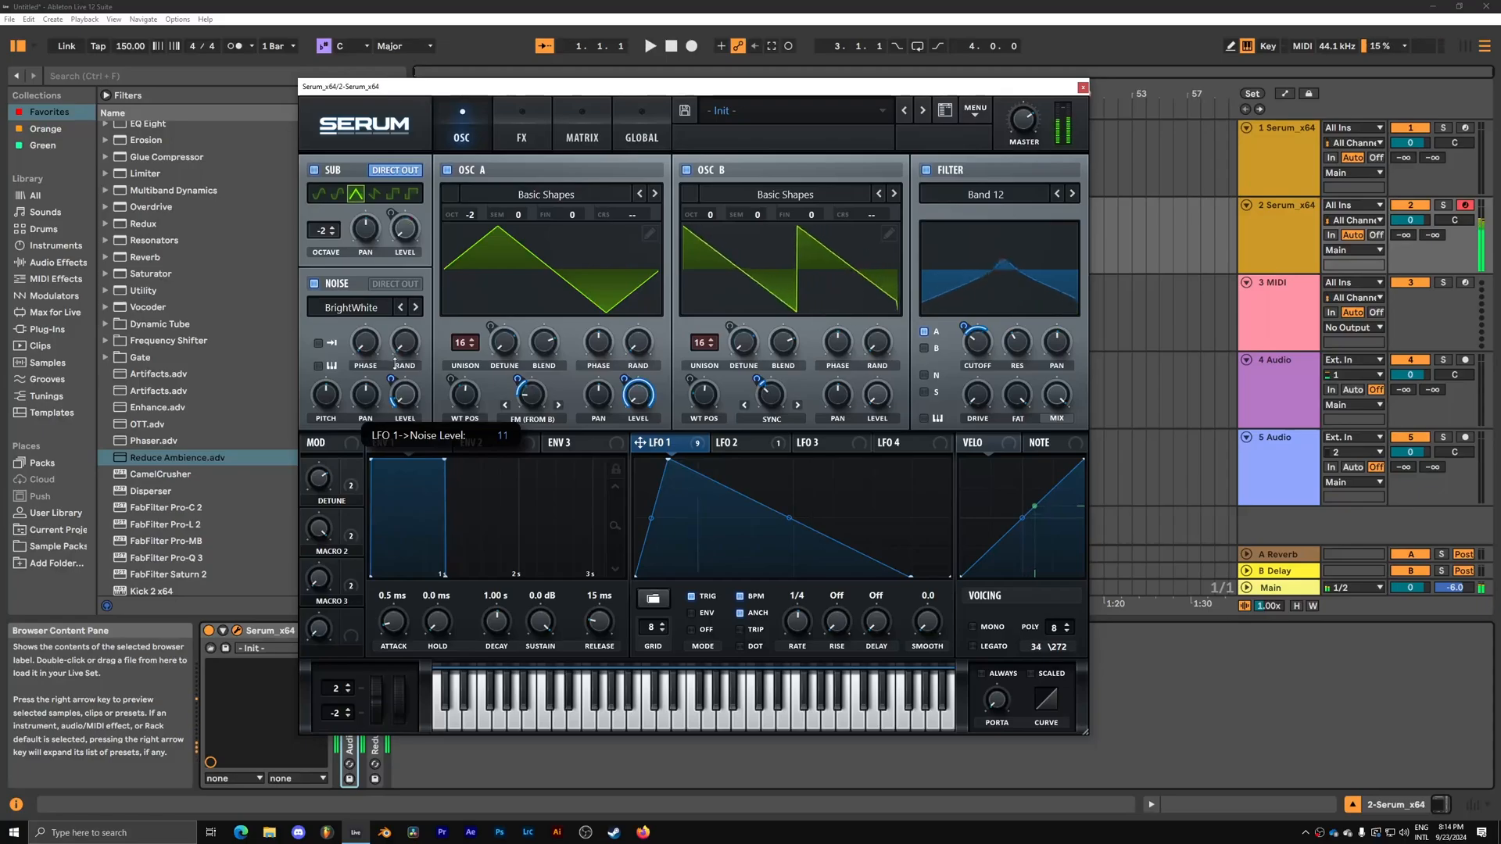
right_click(405, 395)
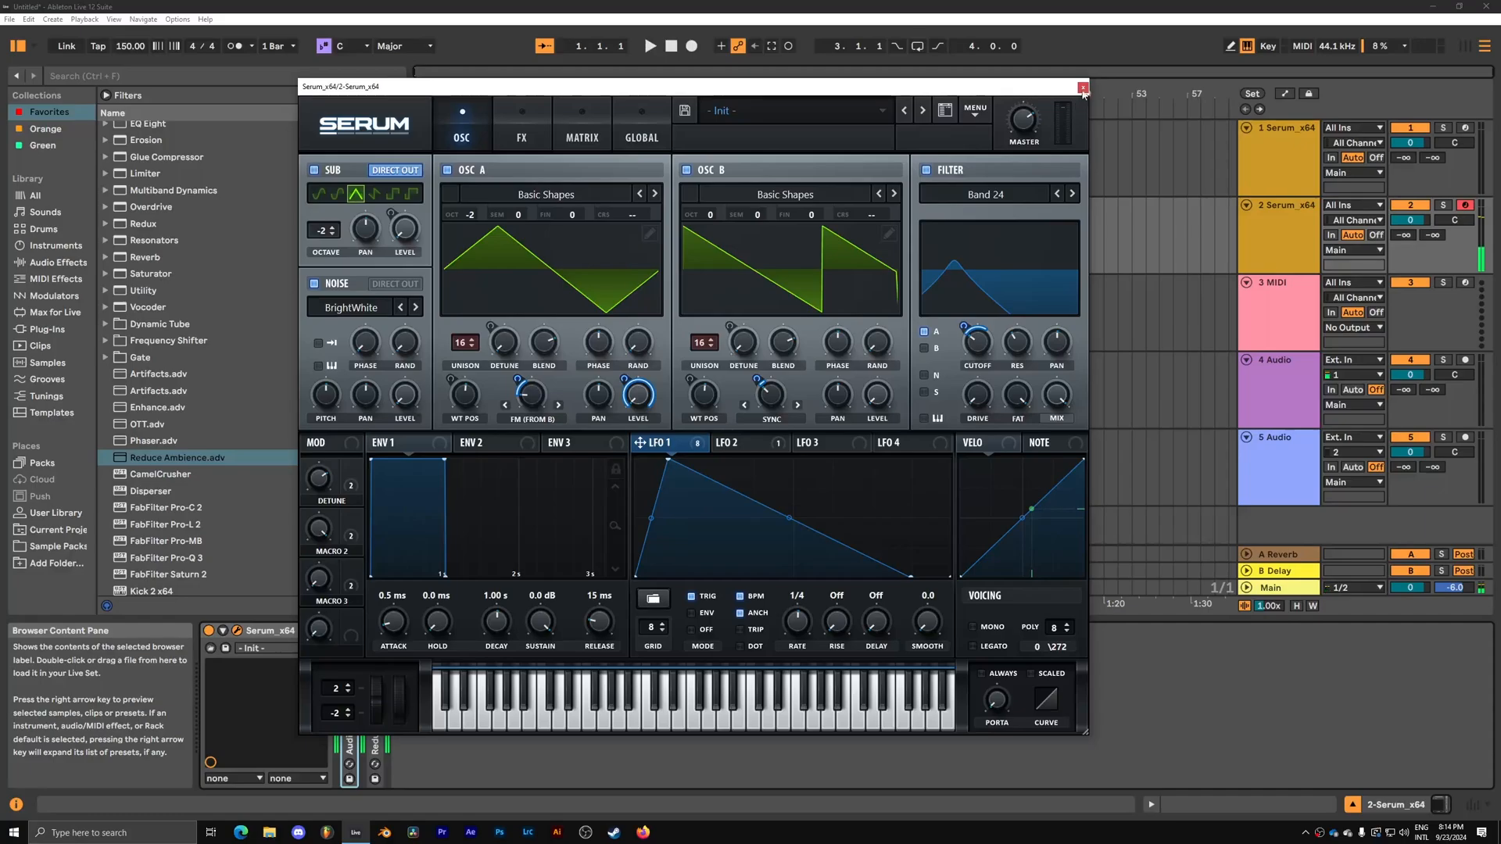
left_click(1082, 86)
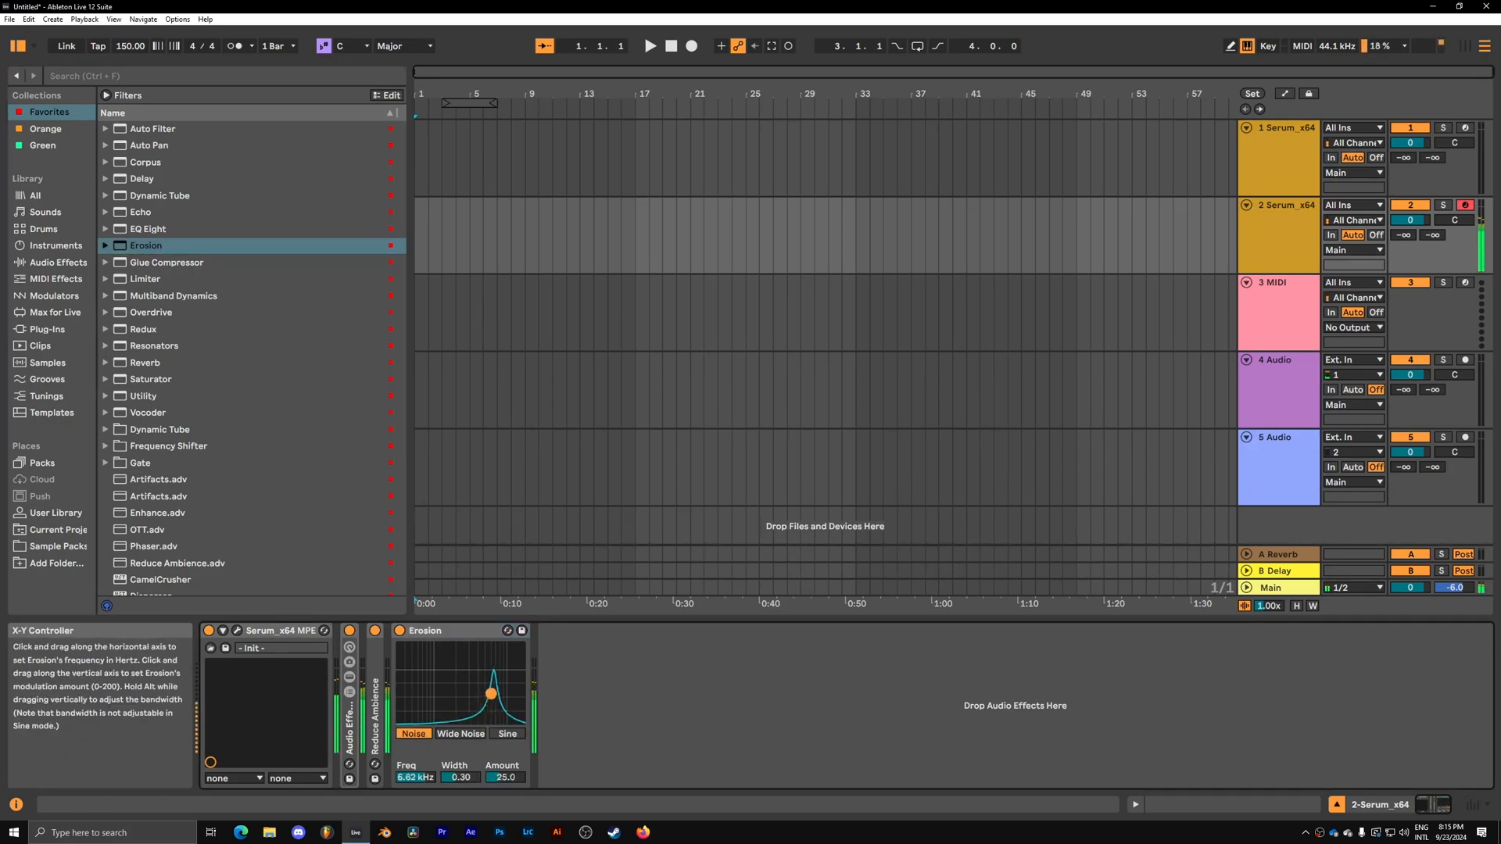
Set Erosion to Wide Noise around 9.24 kHz with width 1.12 via its X-Y pad.
left_click_drag(484, 693, 499, 692)
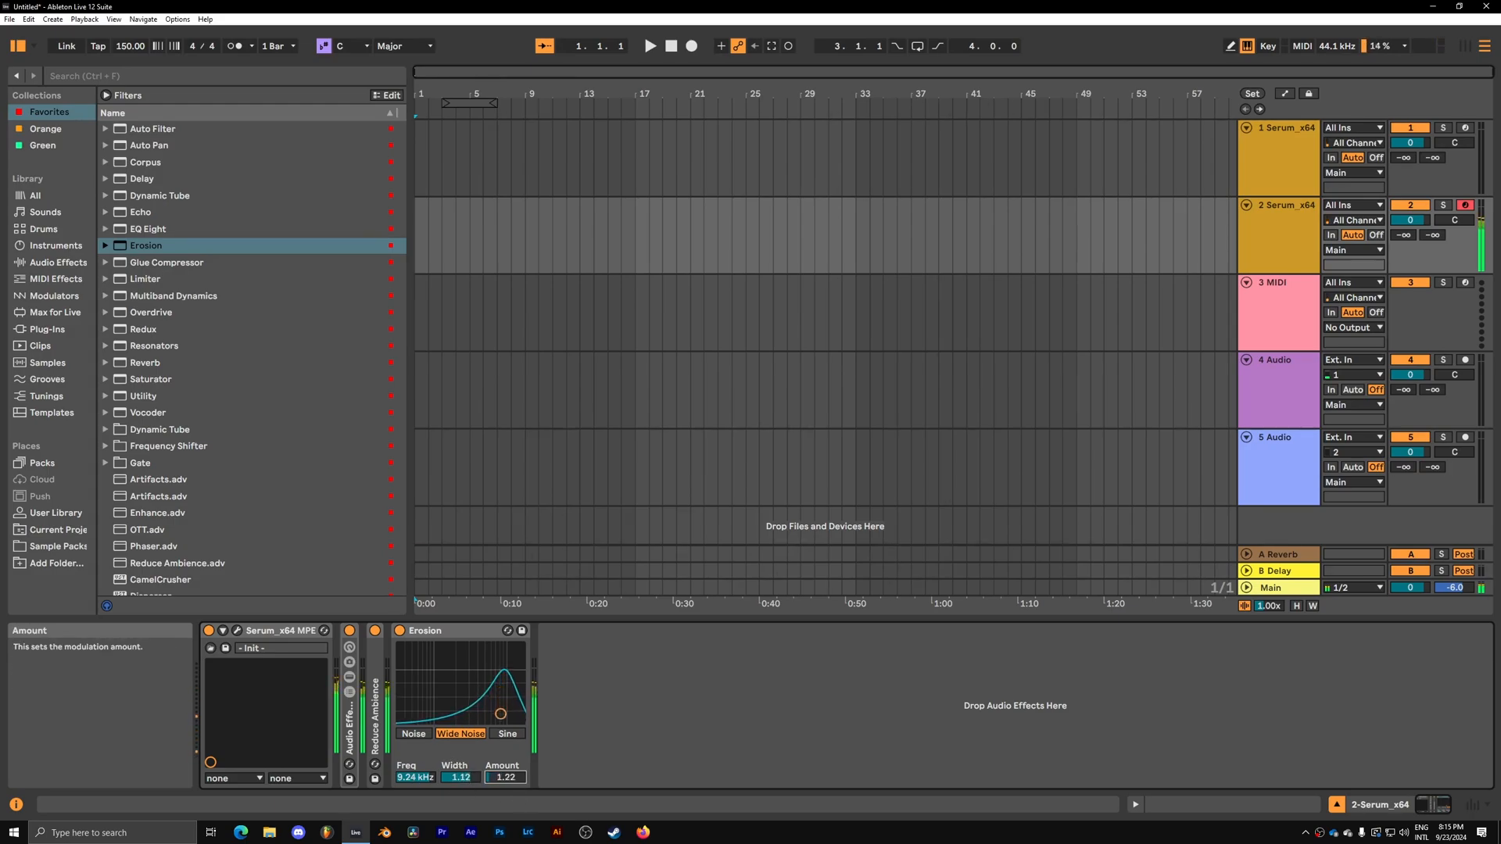
left_click_drag(505, 777, 507, 766)
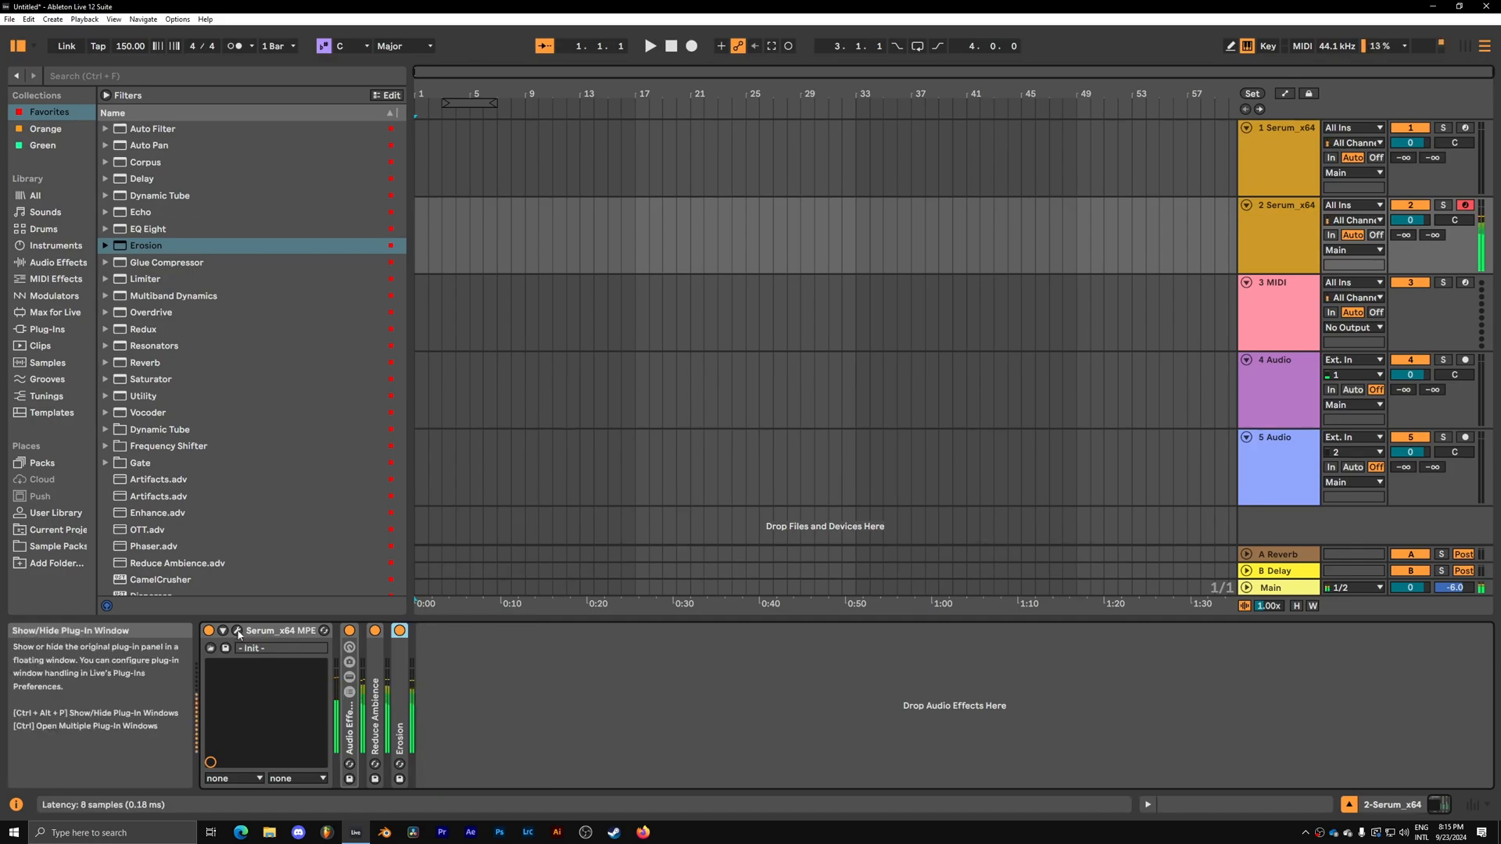
left_click(237, 633)
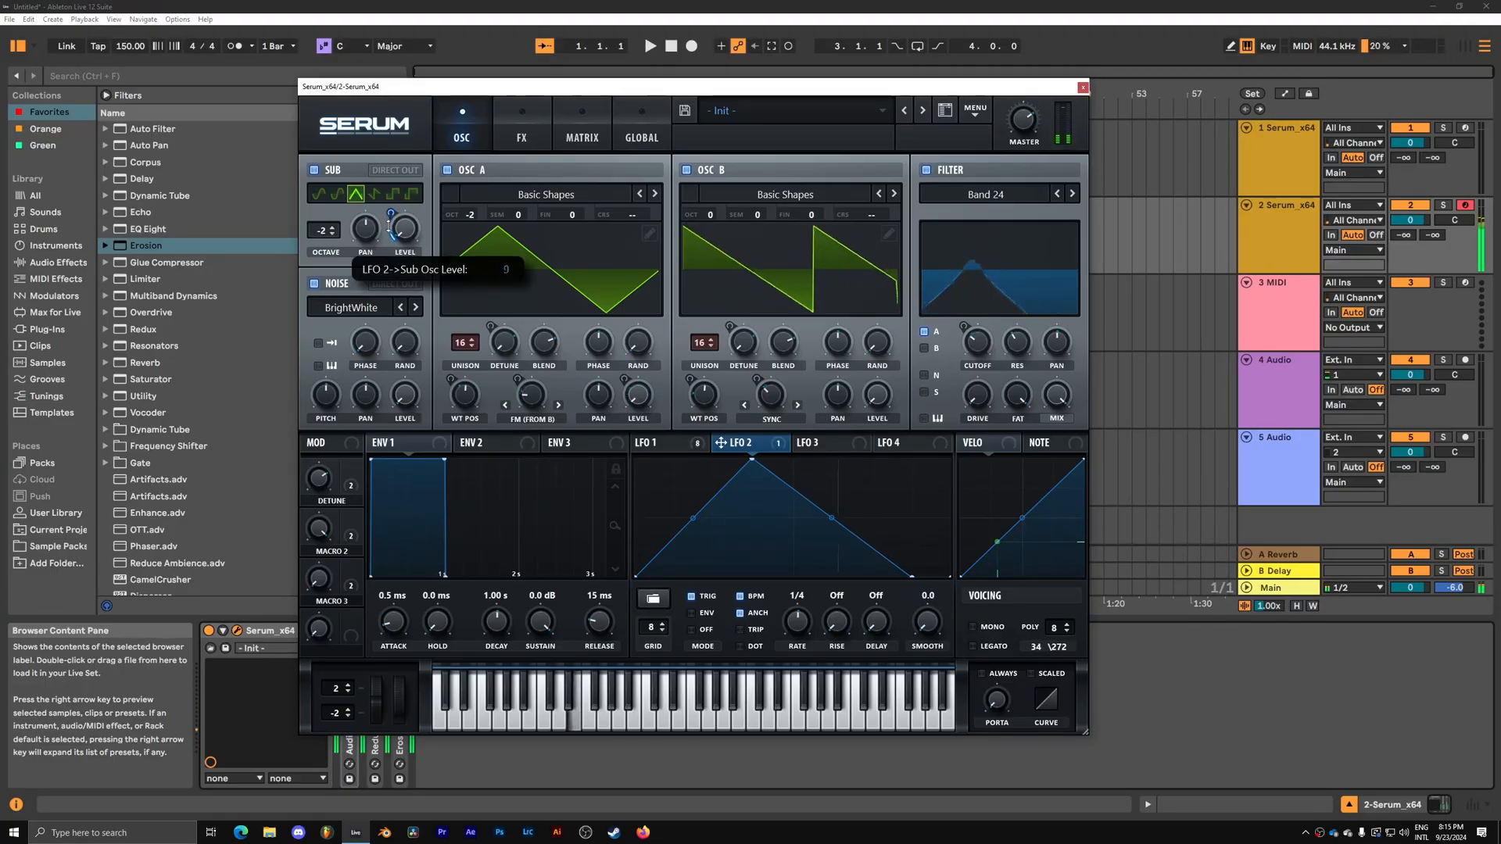
Route LFO 2 to the sub level, set Detune to about 87% and Macro 3 to about 24%.
left_click_drag(403, 228, 403, 202)
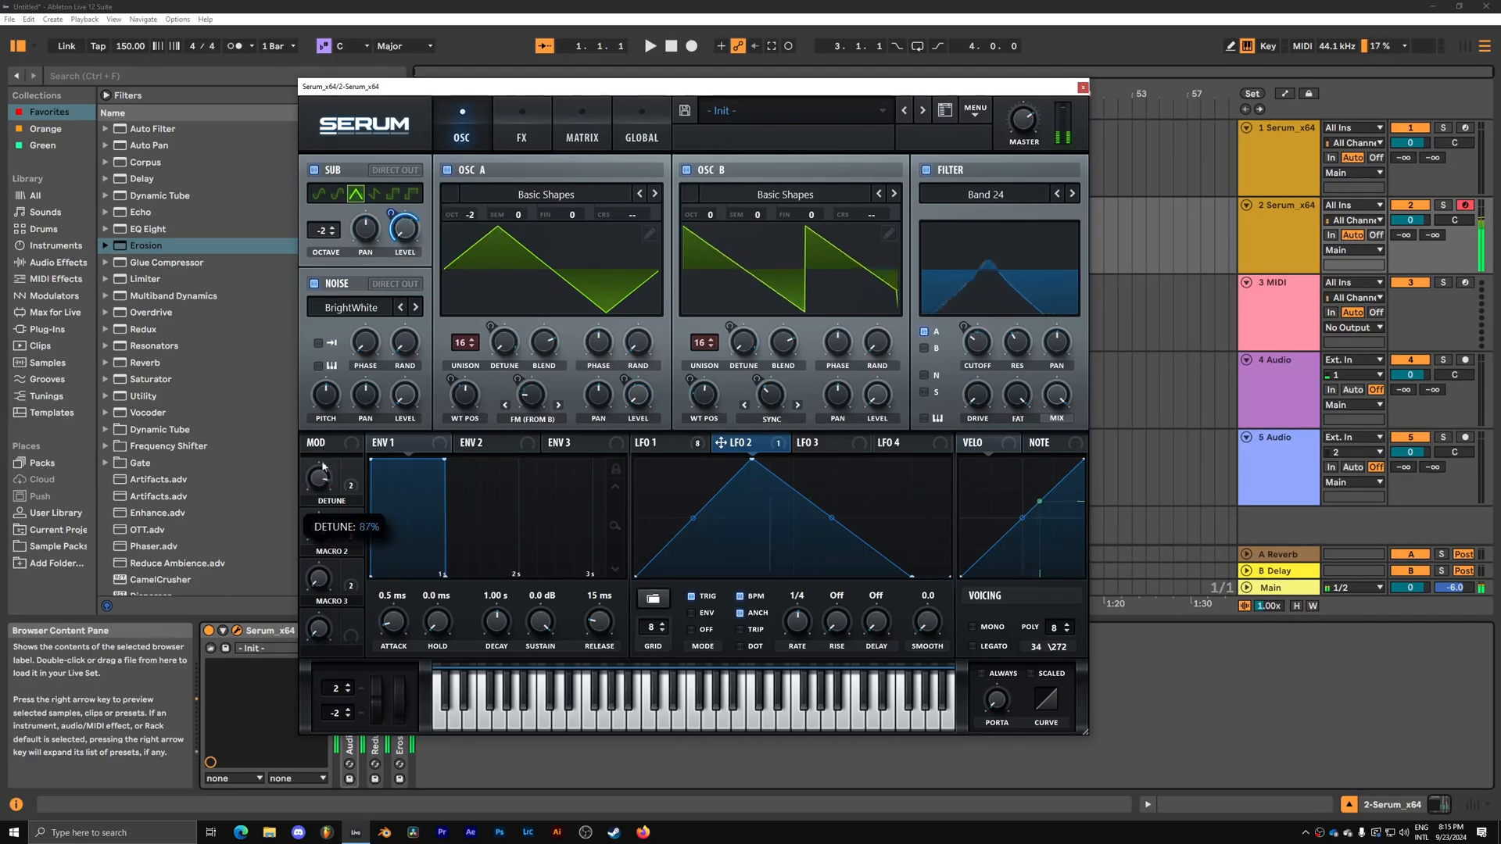
left_click_drag(317, 478, 317, 488)
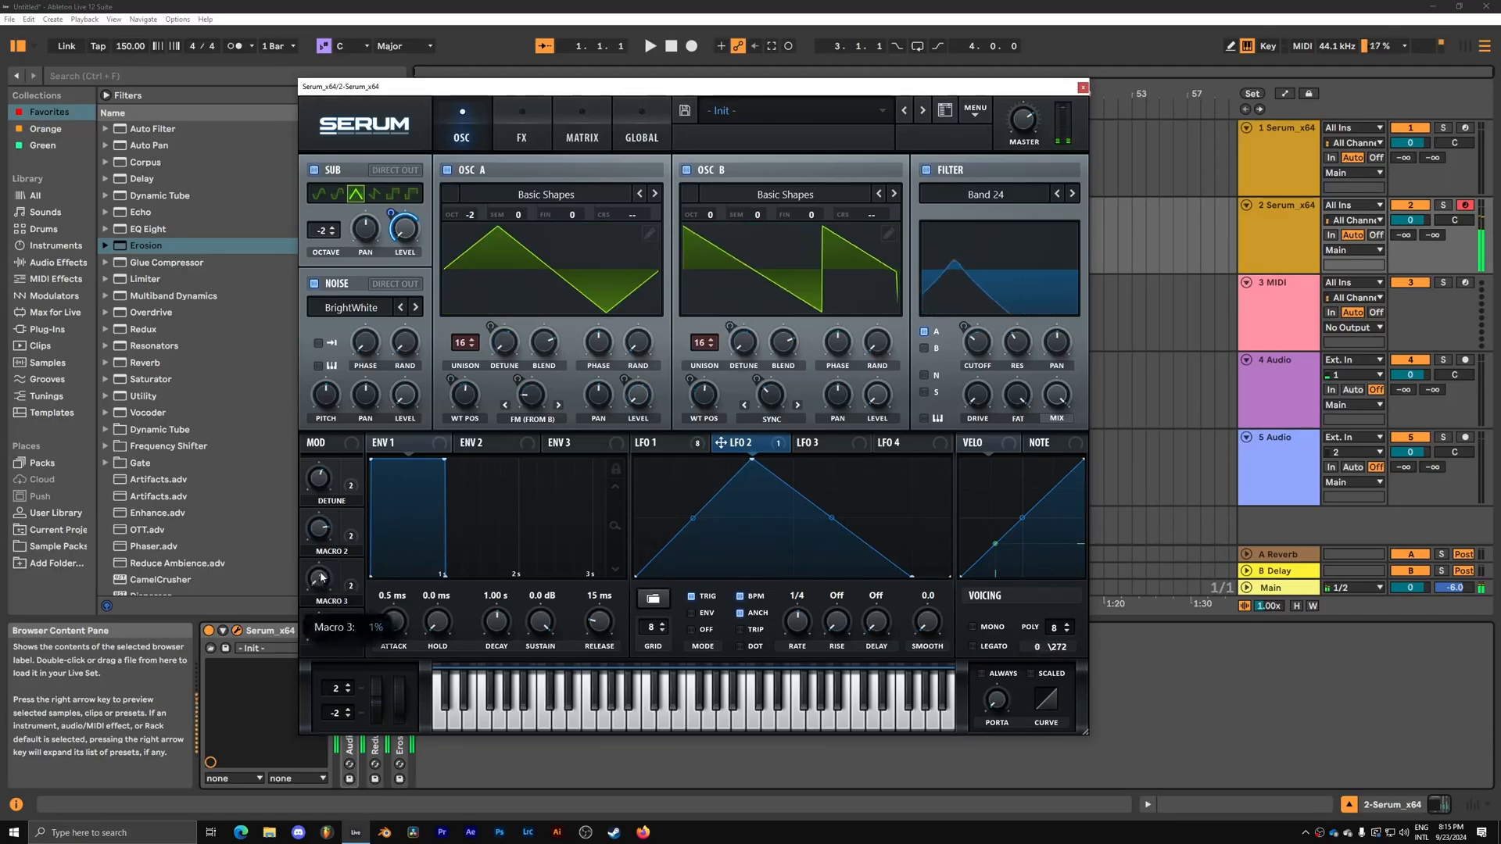
left_click_drag(318, 582, 318, 536)
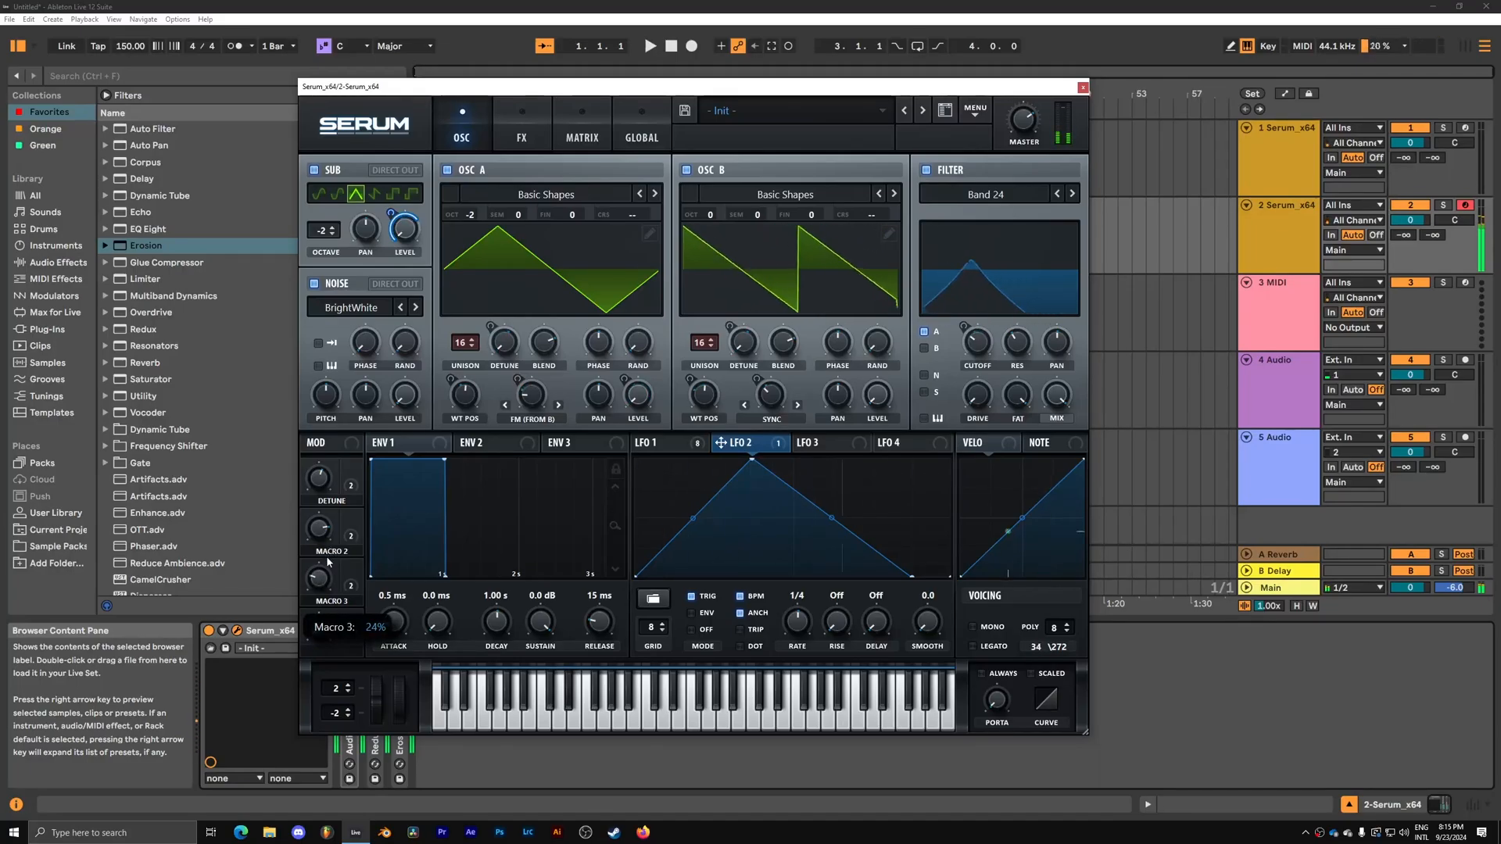